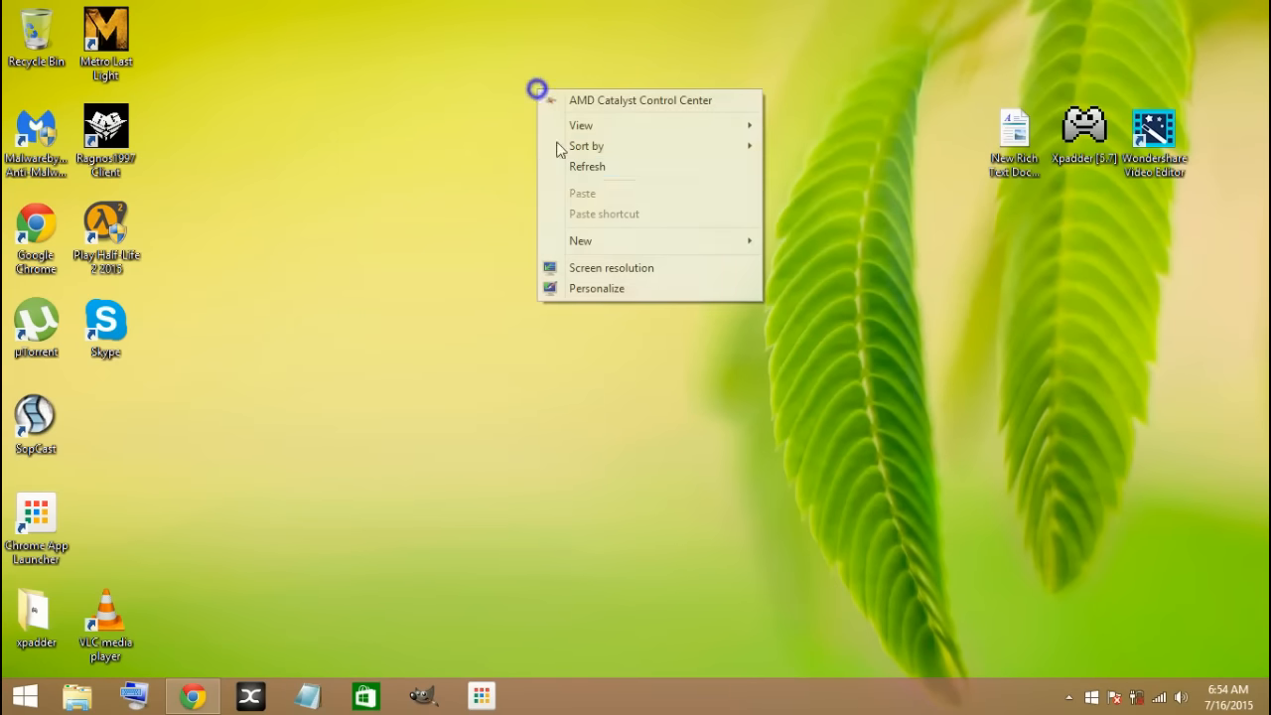
Step: Dismiss the desktop right-click menu by clicking empty desktop space
{"action": "left_click", "coordinate": [371, 180]}
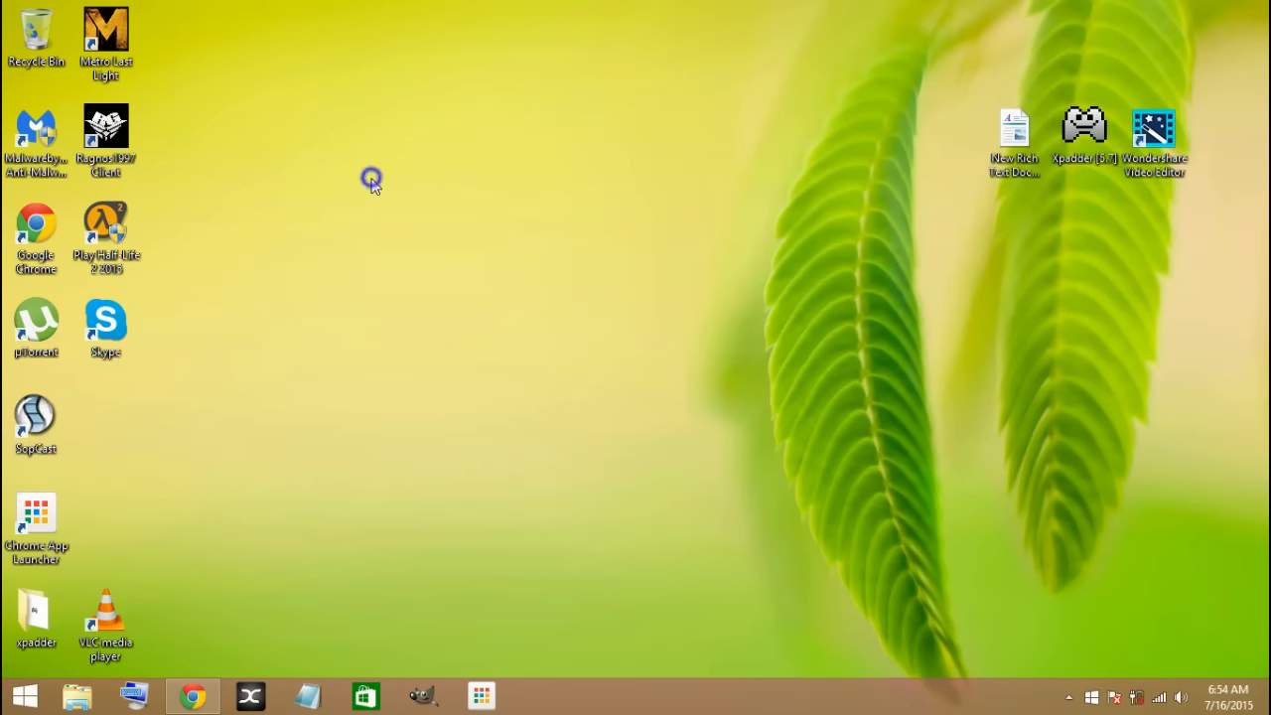
{"action": "mouse_move", "coordinate": [406, 259]}
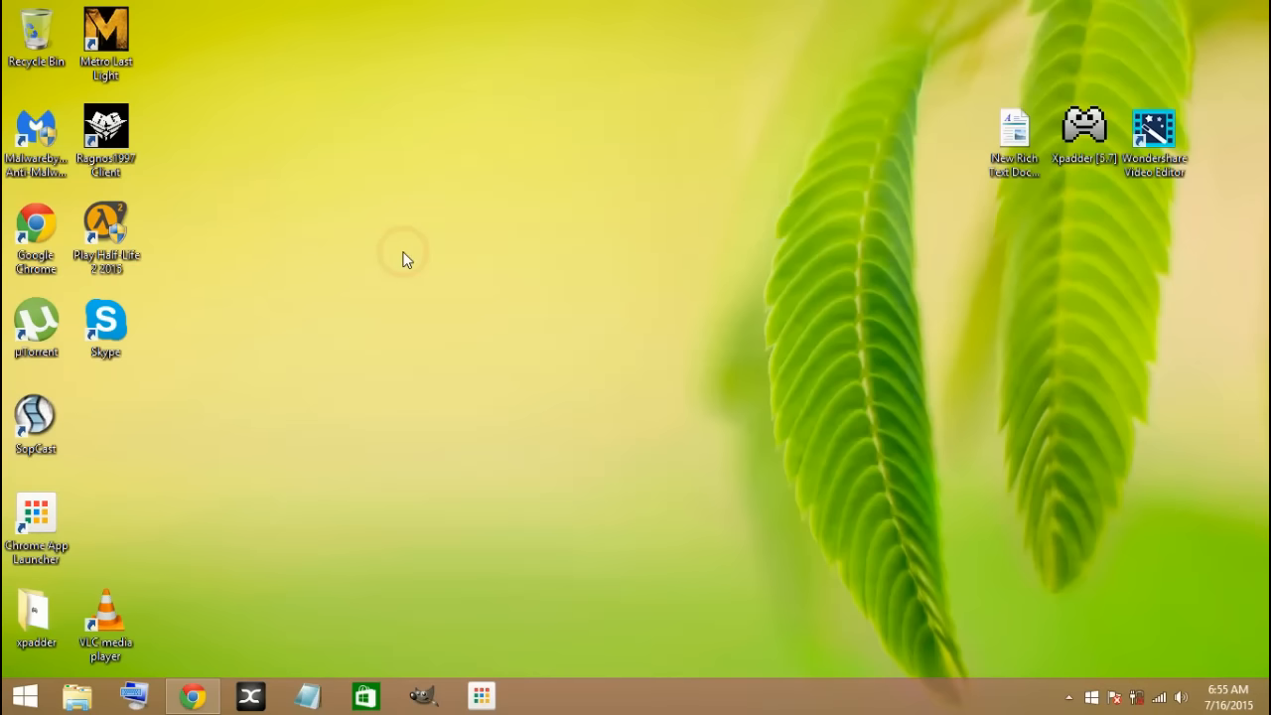
{"action": "mouse_move", "coordinate": [419, 462]}
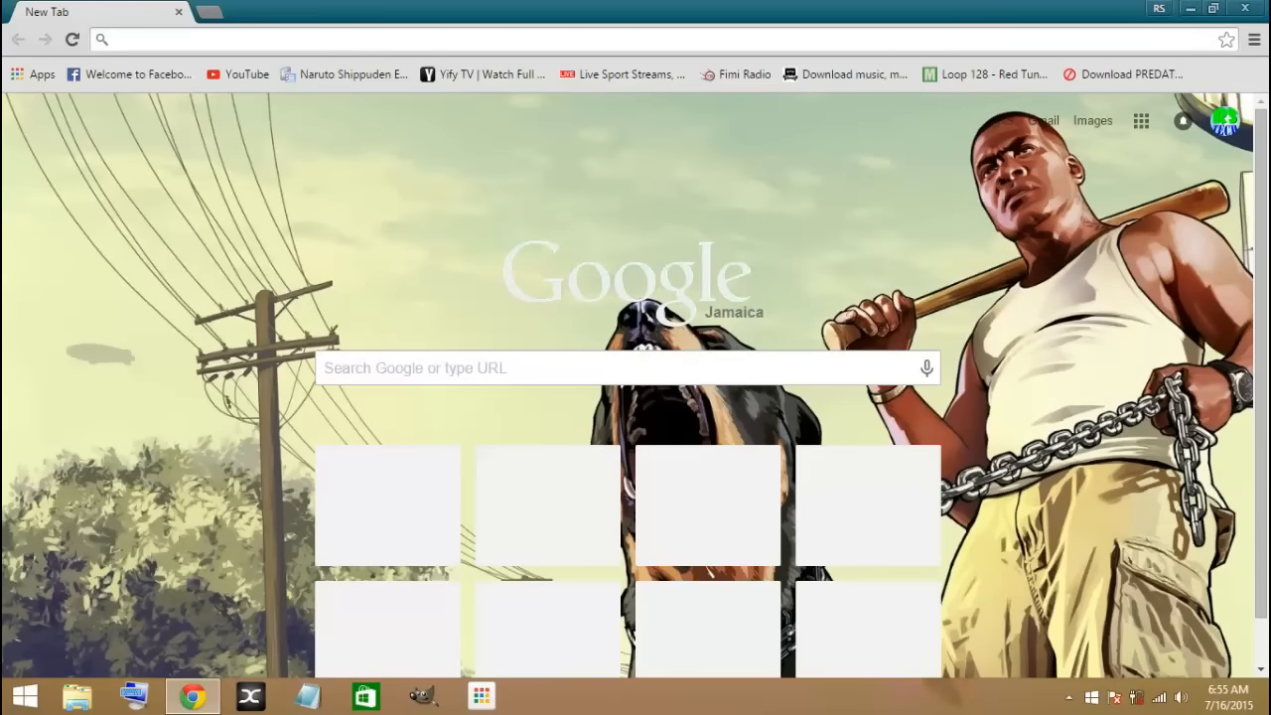
{"action": "mouse_move", "coordinate": [1028, 174]}
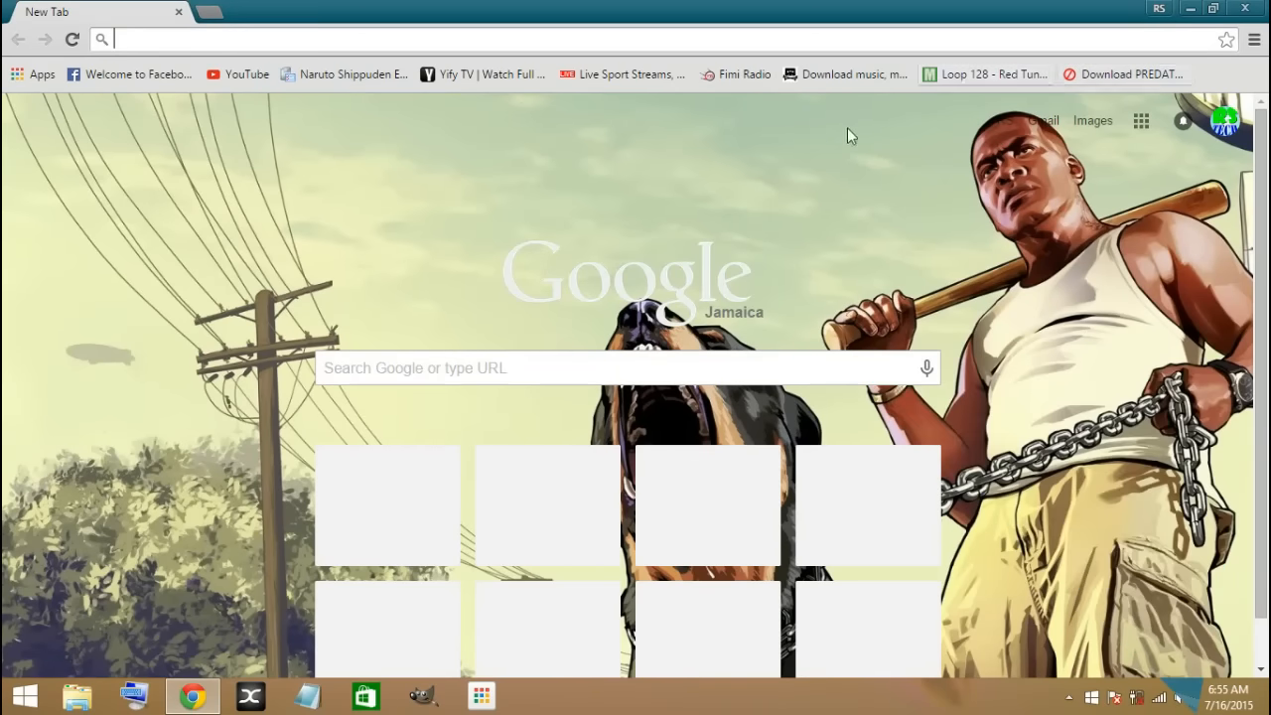
{"action": "mouse_move", "coordinate": [785, 155]}
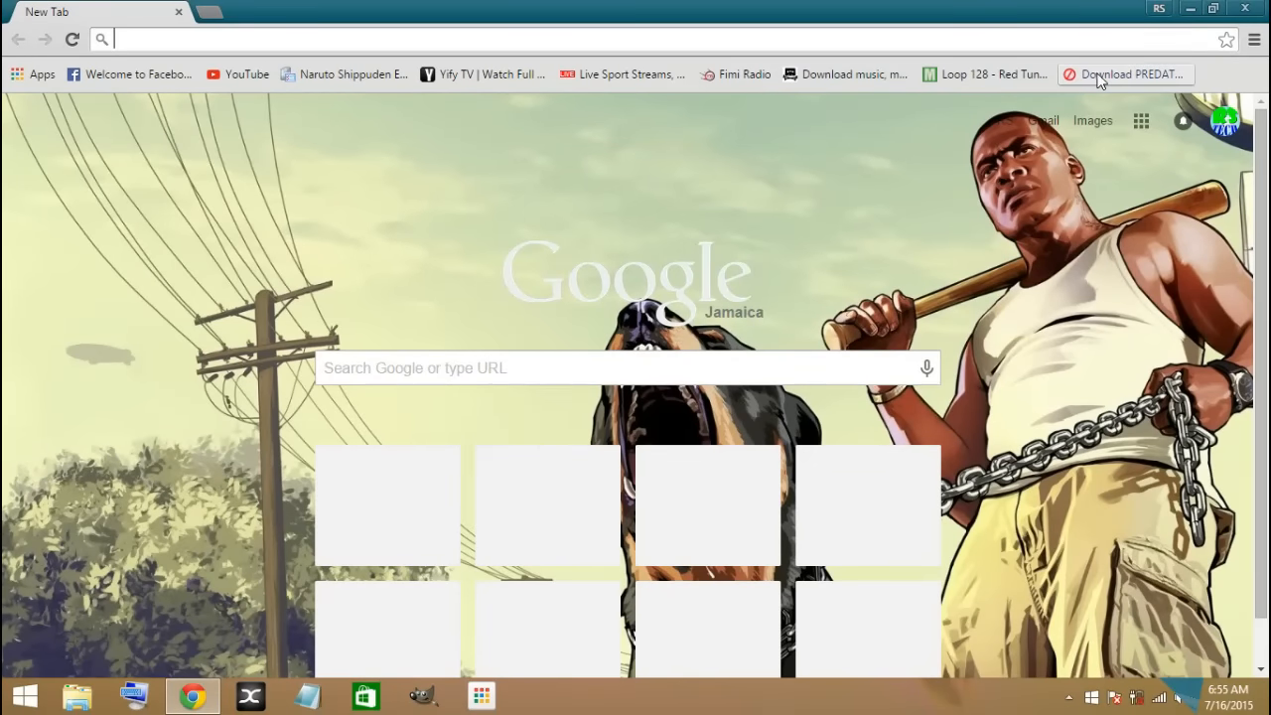
Step: Open the PREDATOR Home Edition download page from the 'Download PREDATOR' bookmark
{"action": "left_click", "coordinate": [1125, 73]}
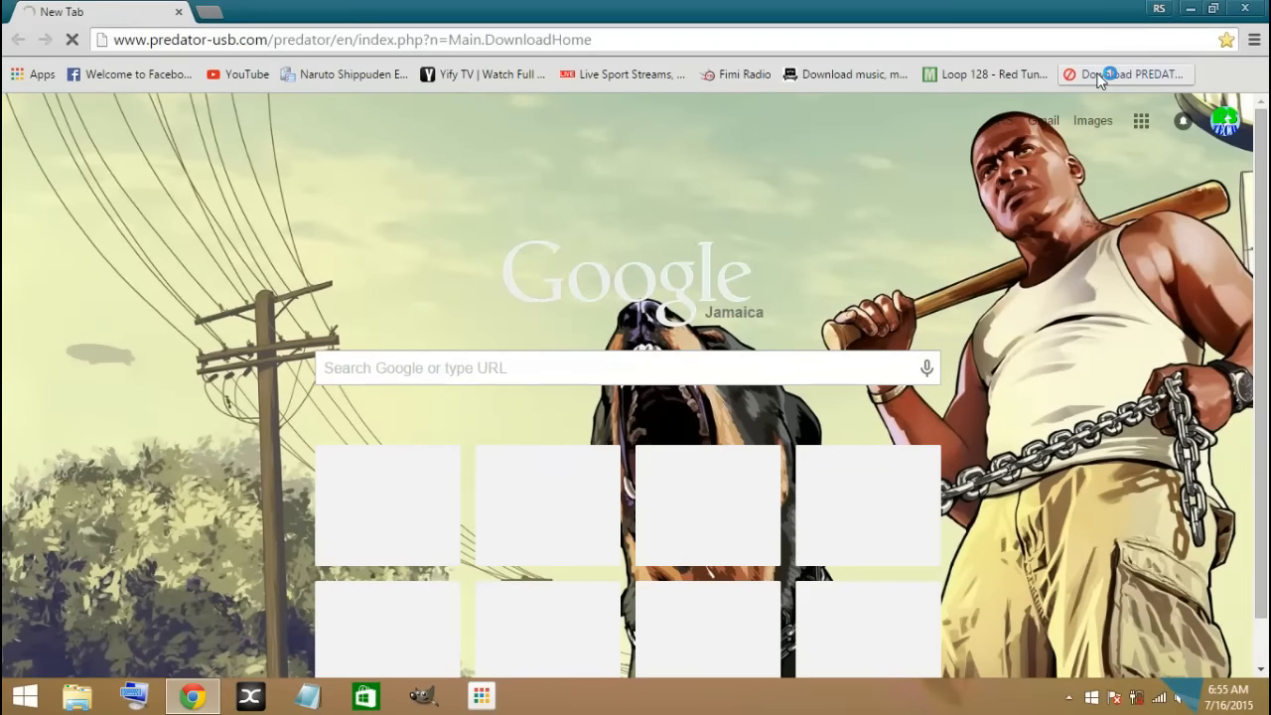
{"action": "left_click", "coordinate": [1125, 75]}
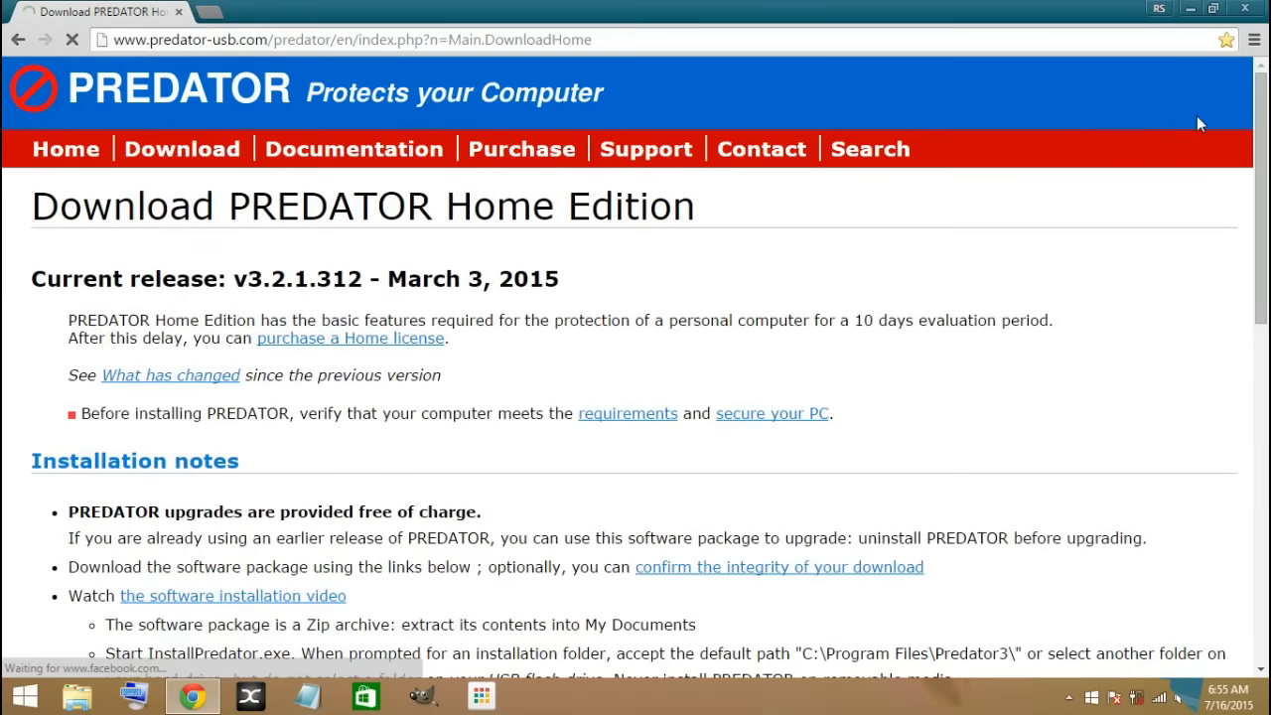
Step: Scroll past the 64-bit section to the 32-bit Windows download link
{"action": "scroll", "scroll_direction": "down", "scroll_amount": 3}
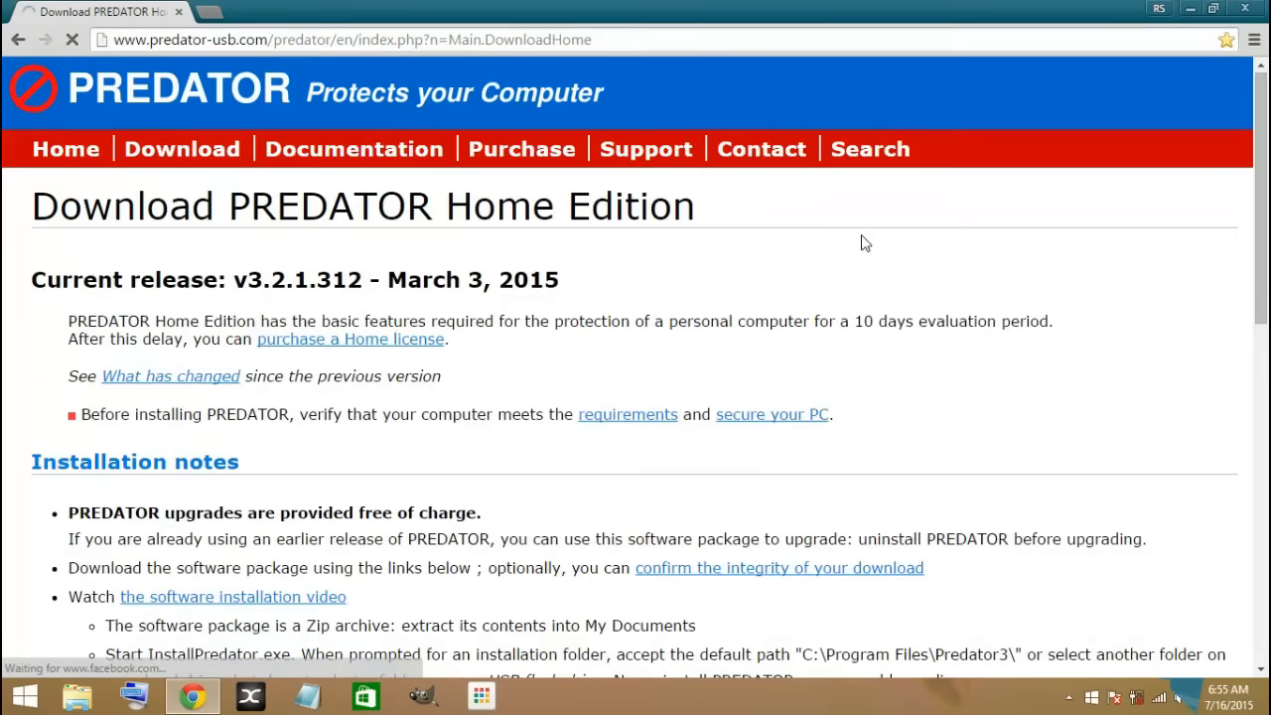
{"action": "scroll", "scroll_direction": "down", "scroll_amount": 3}
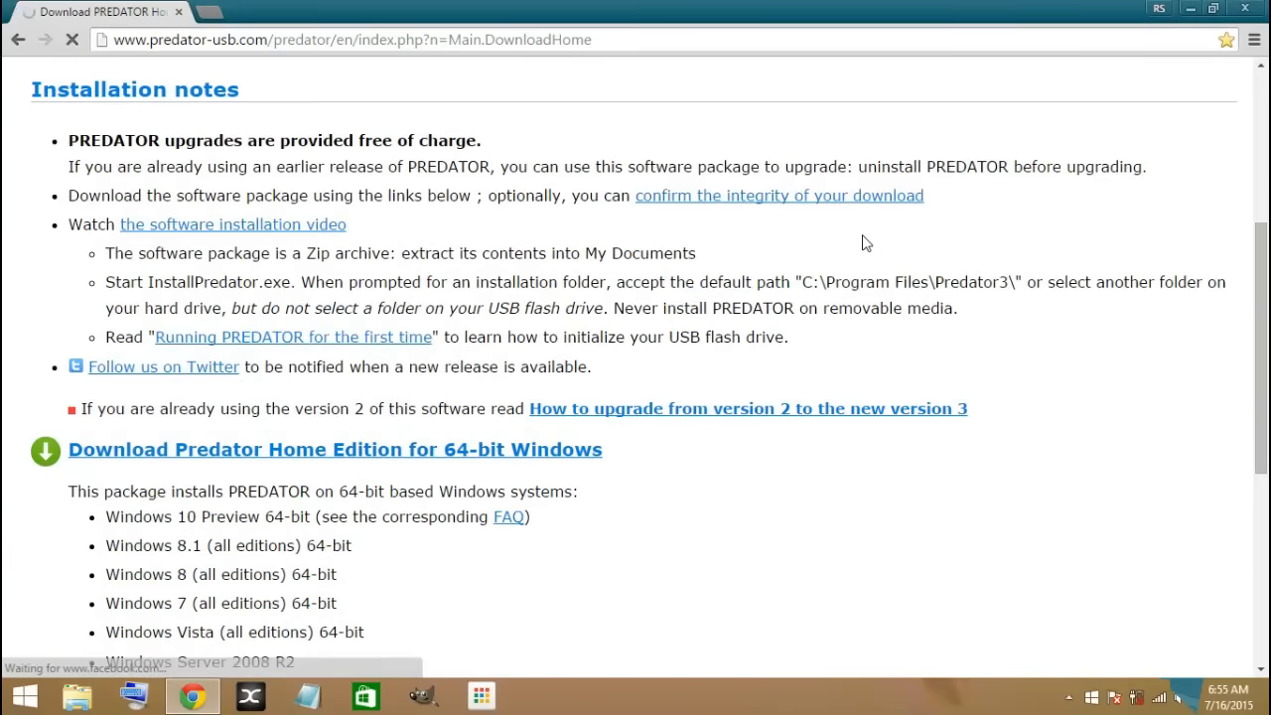
{"action": "scroll", "scroll_direction": "down", "scroll_amount": 3}
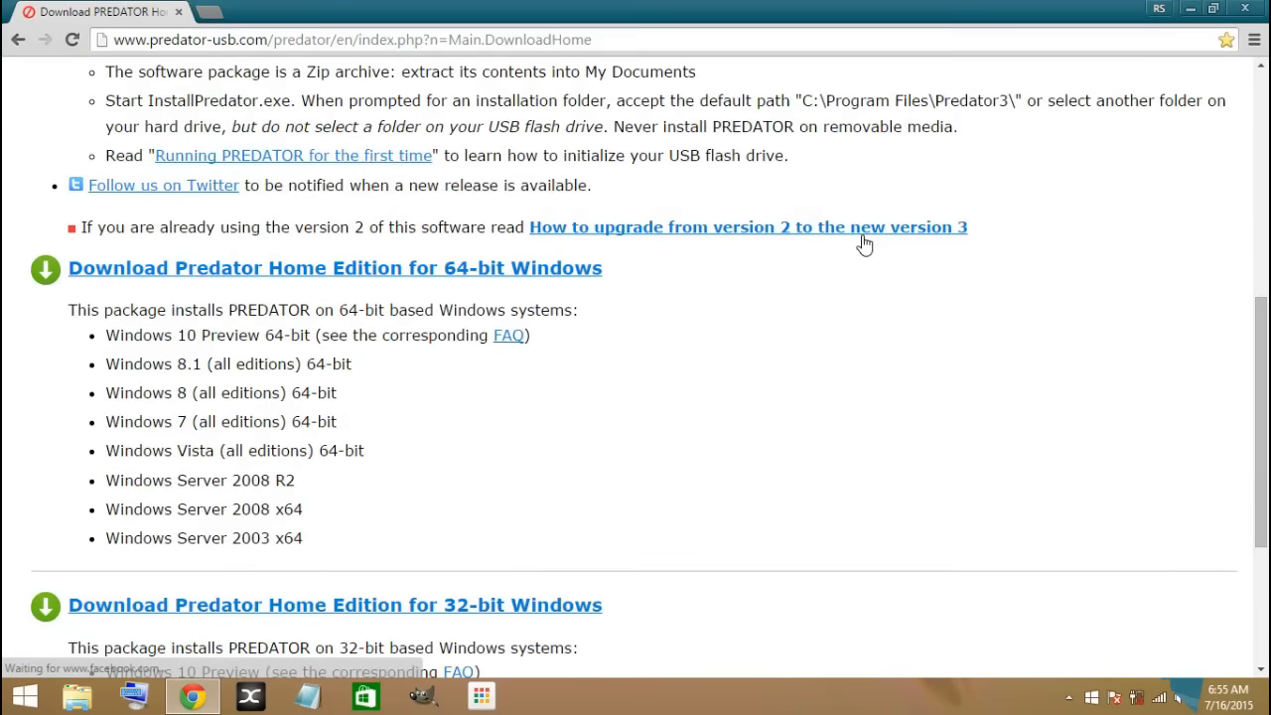
{"action": "mouse_move", "coordinate": [161, 278]}
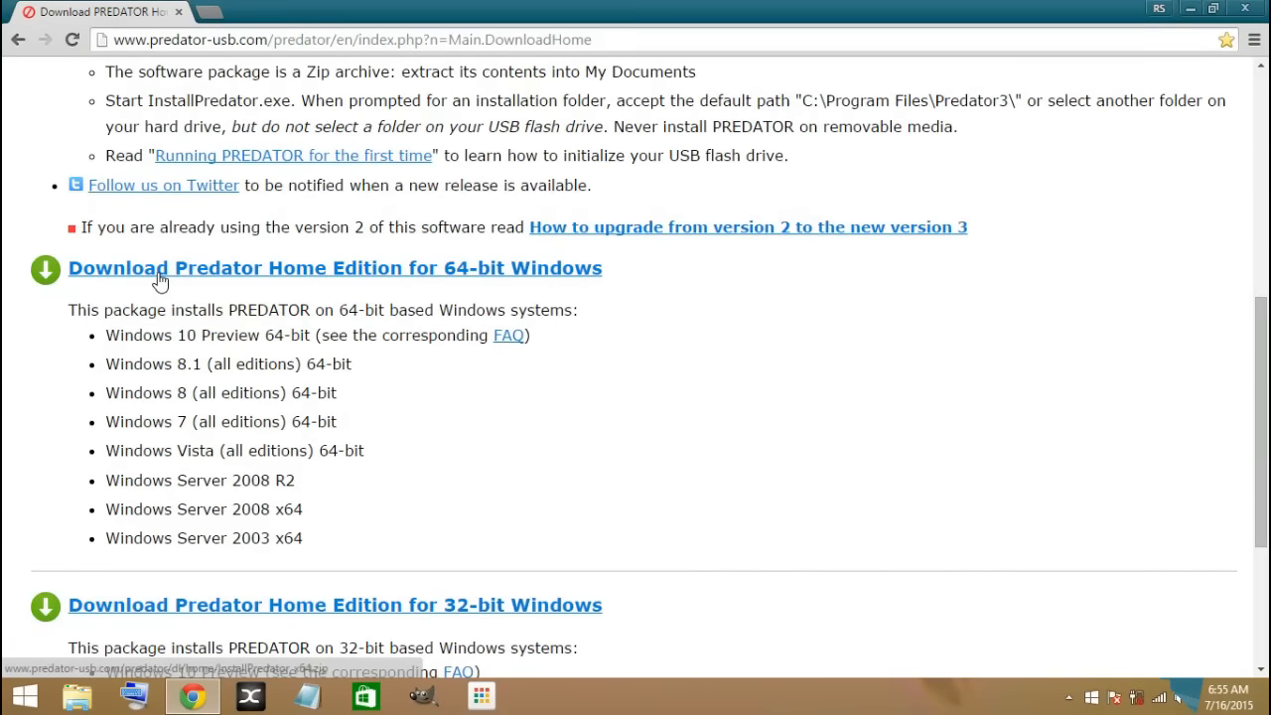
{"action": "mouse_move", "coordinate": [405, 281]}
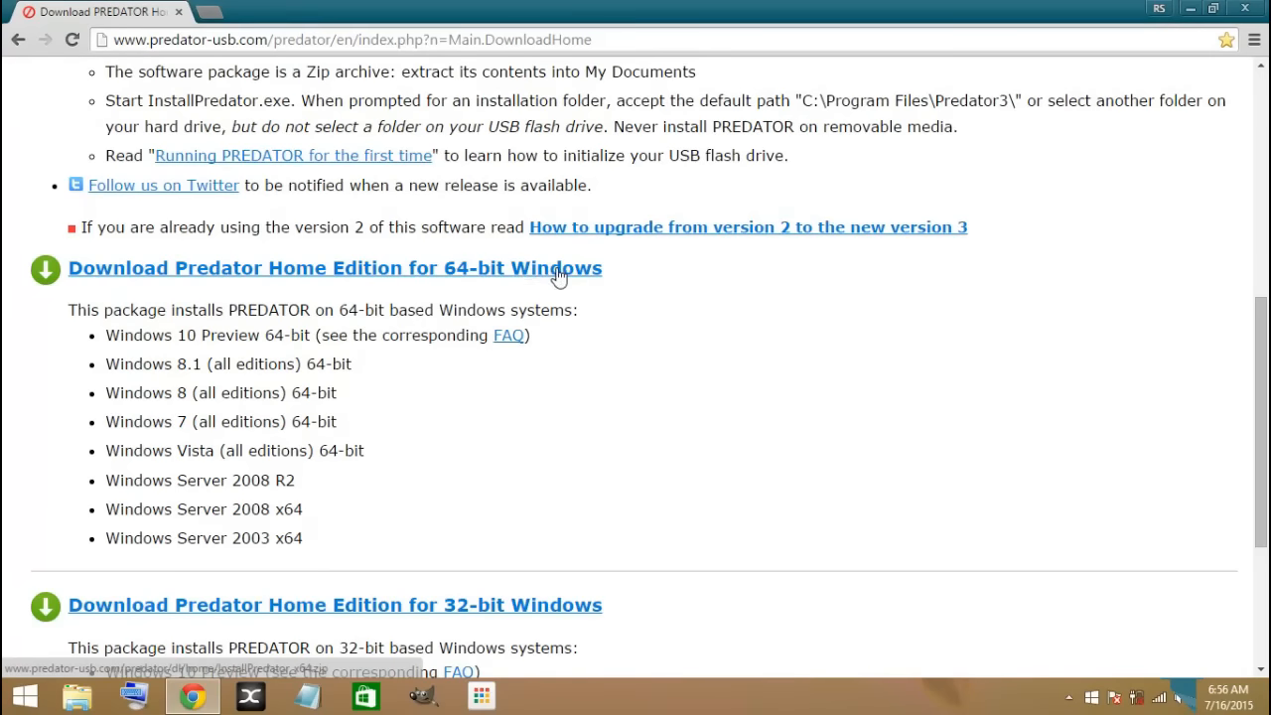
{"action": "mouse_move", "coordinate": [385, 287]}
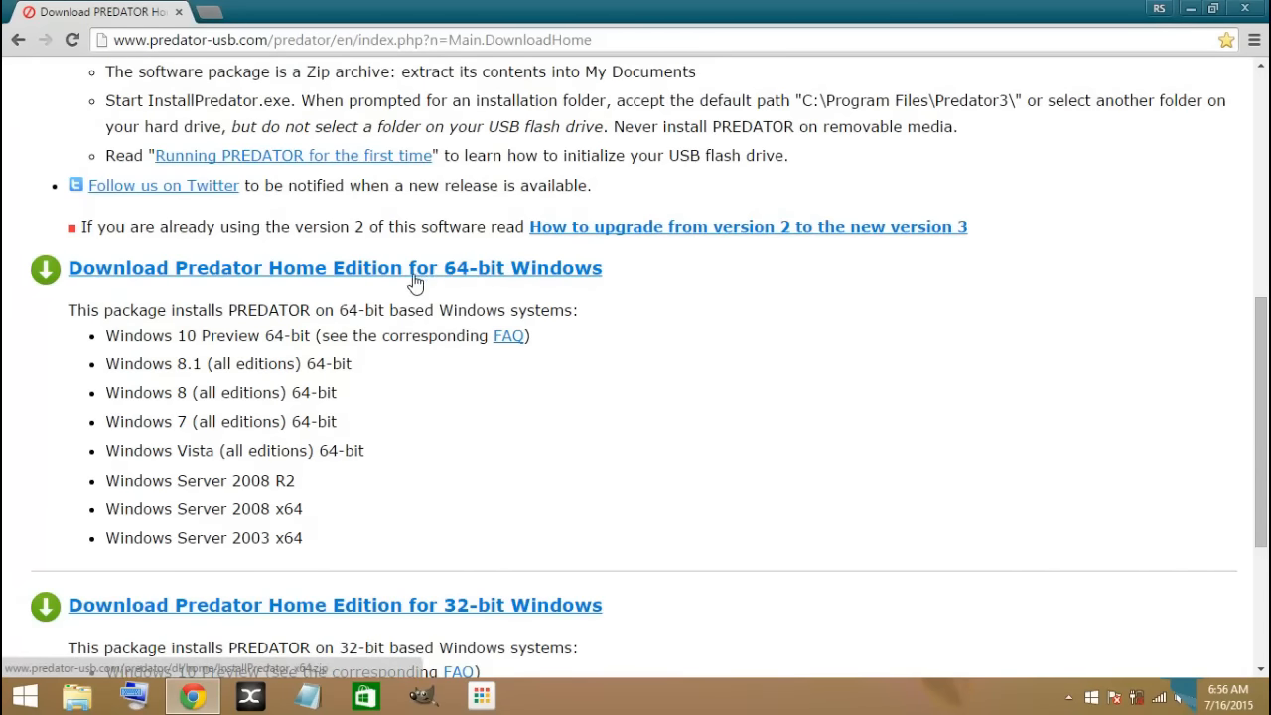
{"action": "mouse_move", "coordinate": [346, 286]}
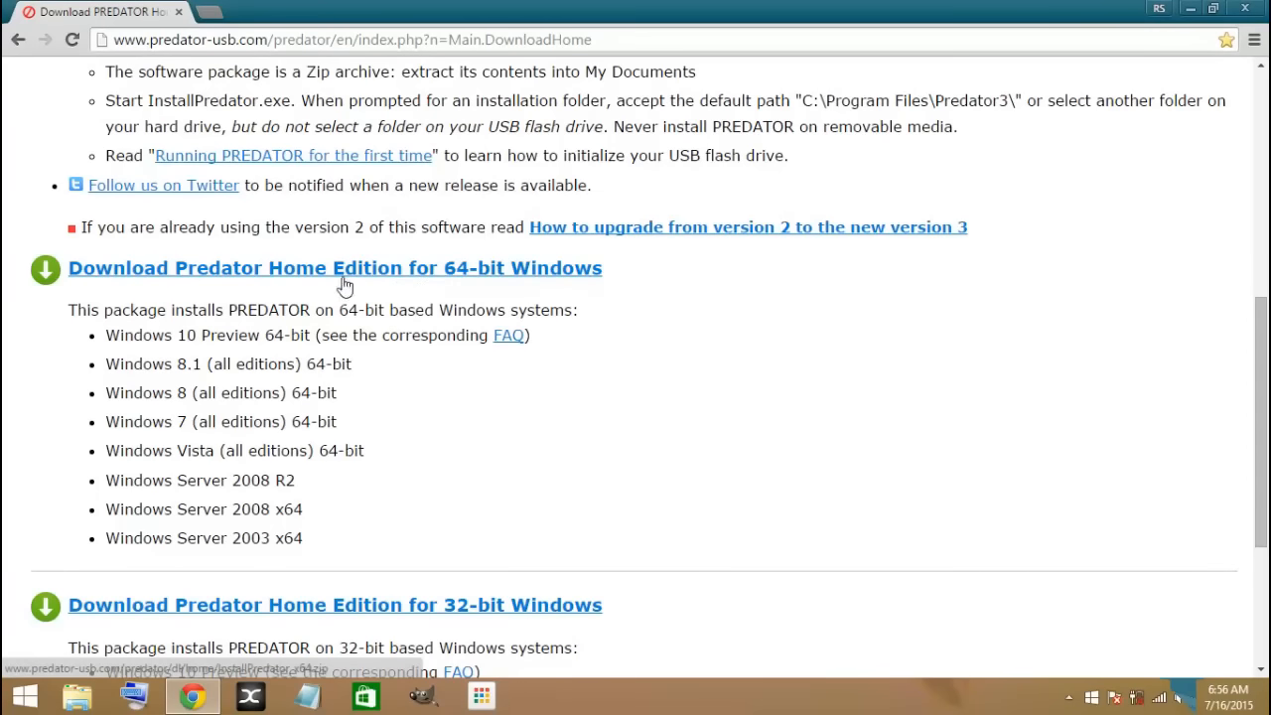
{"action": "scroll", "scroll_direction": "down", "scroll_amount": 3}
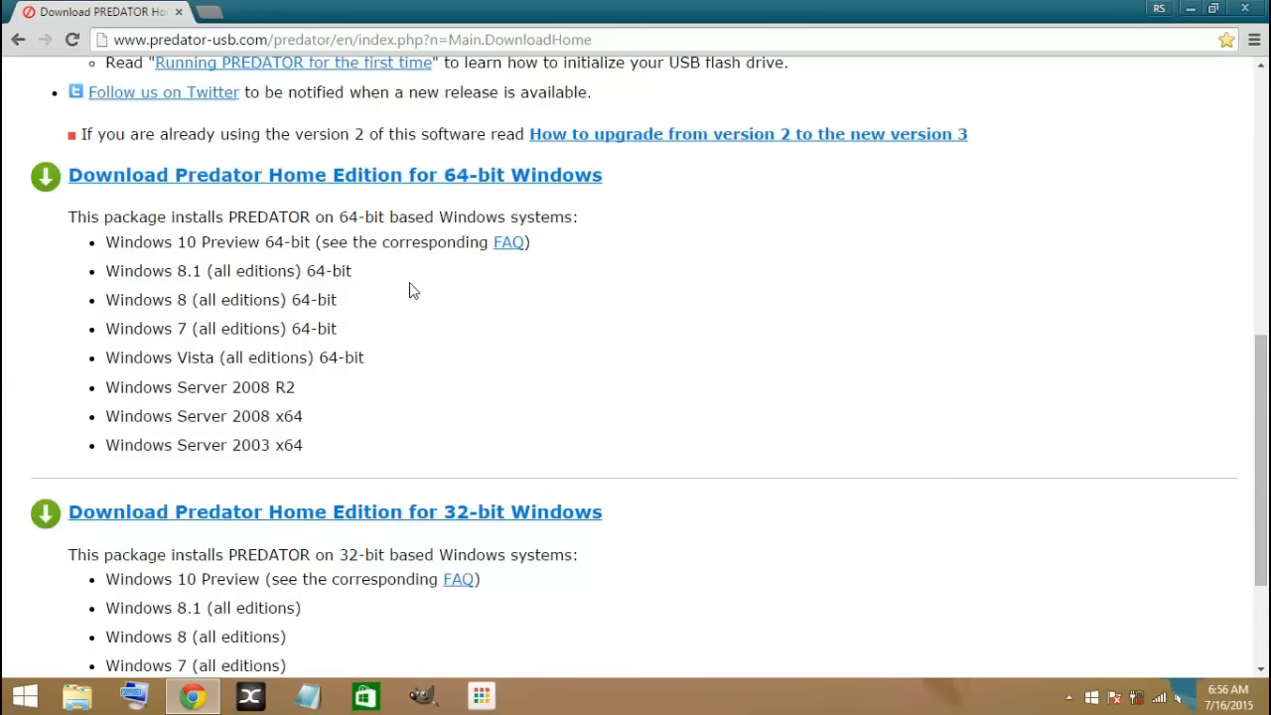
{"action": "scroll", "scroll_direction": "down", "scroll_amount": 3}
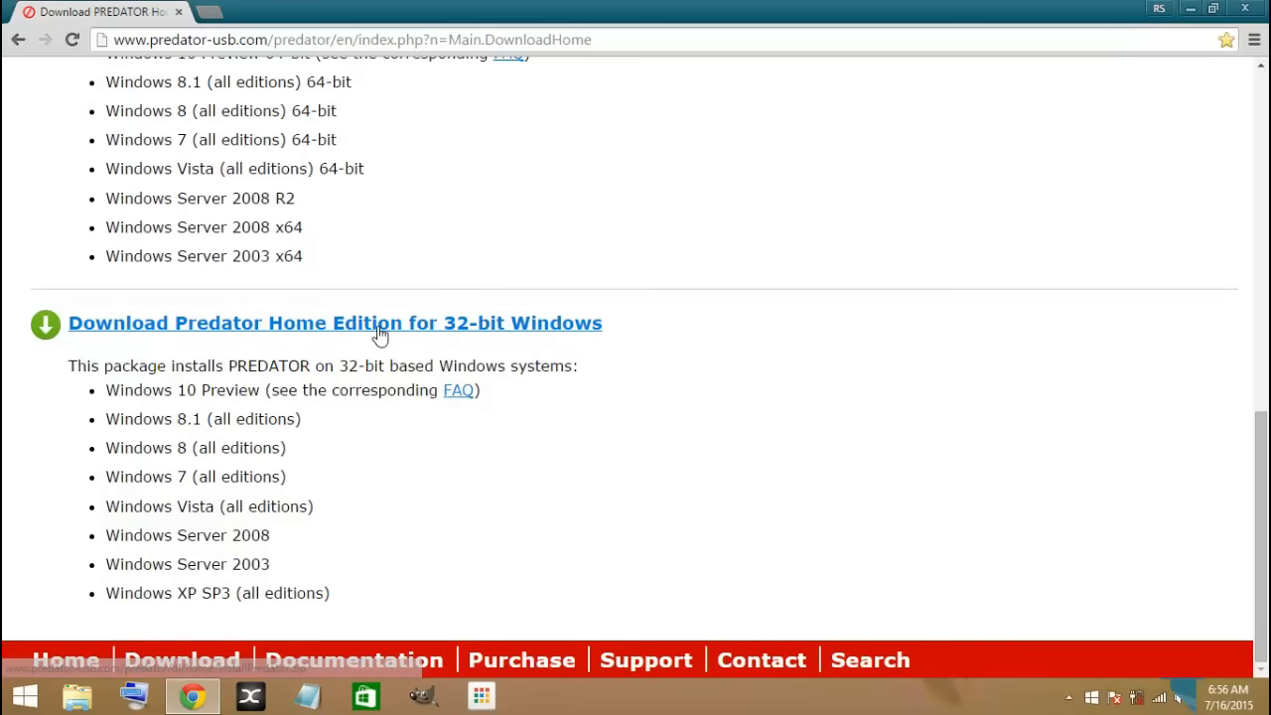
{"action": "mouse_move", "coordinate": [318, 410]}
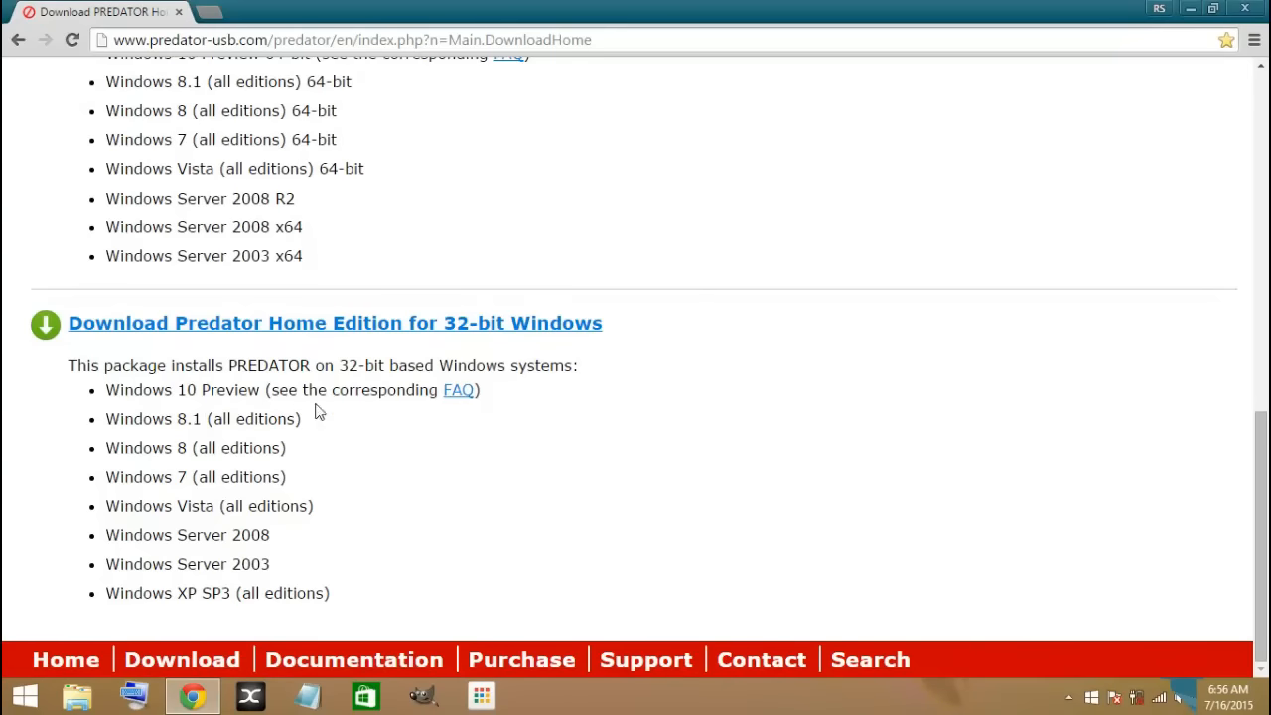
{"action": "mouse_move", "coordinate": [412, 348]}
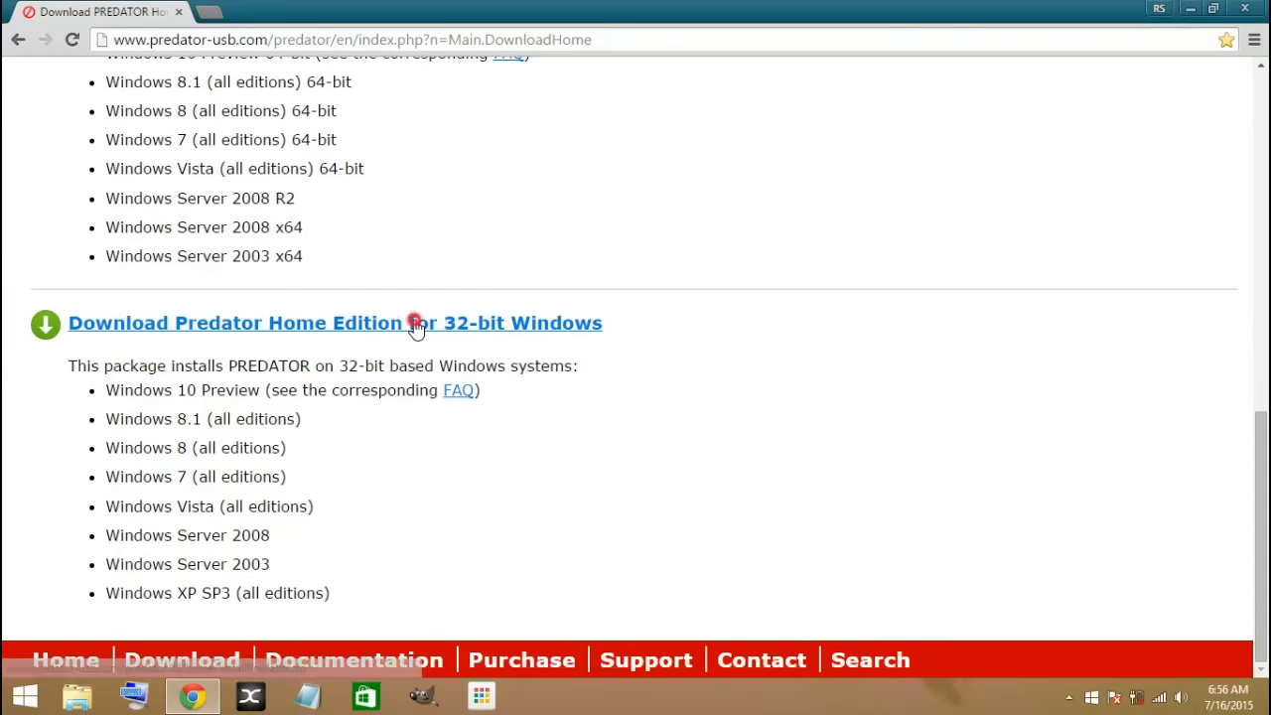
Step: Download the 32-bit Windows package and open InstallPredator (2).zip from the download bar
{"action": "left_click", "coordinate": [407, 322]}
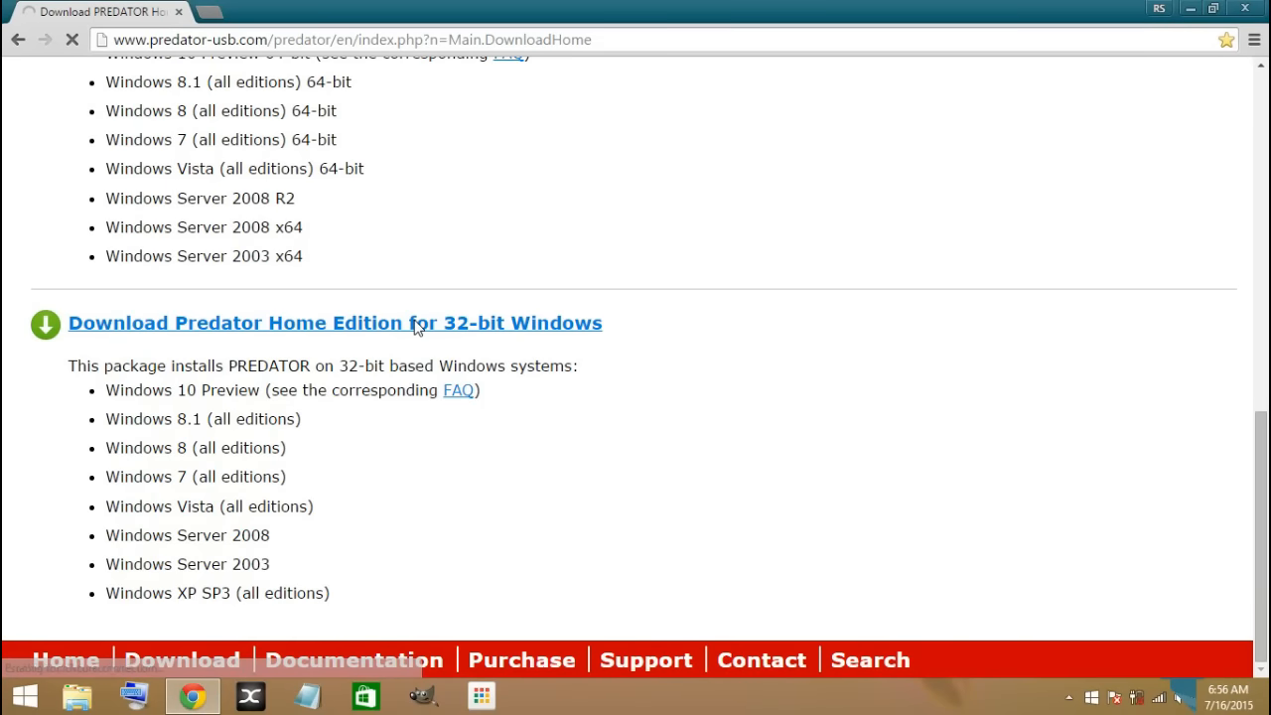
{"action": "left_click", "coordinate": [335, 322]}
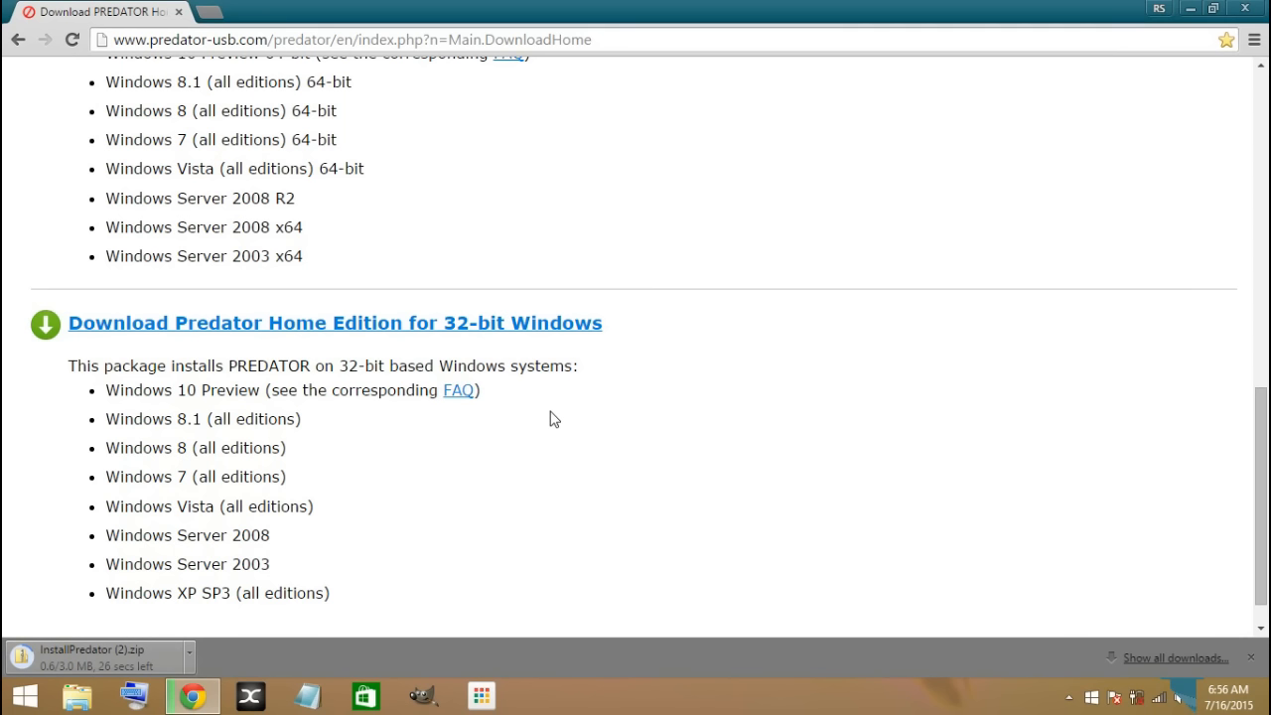
{"action": "mouse_move", "coordinate": [384, 501]}
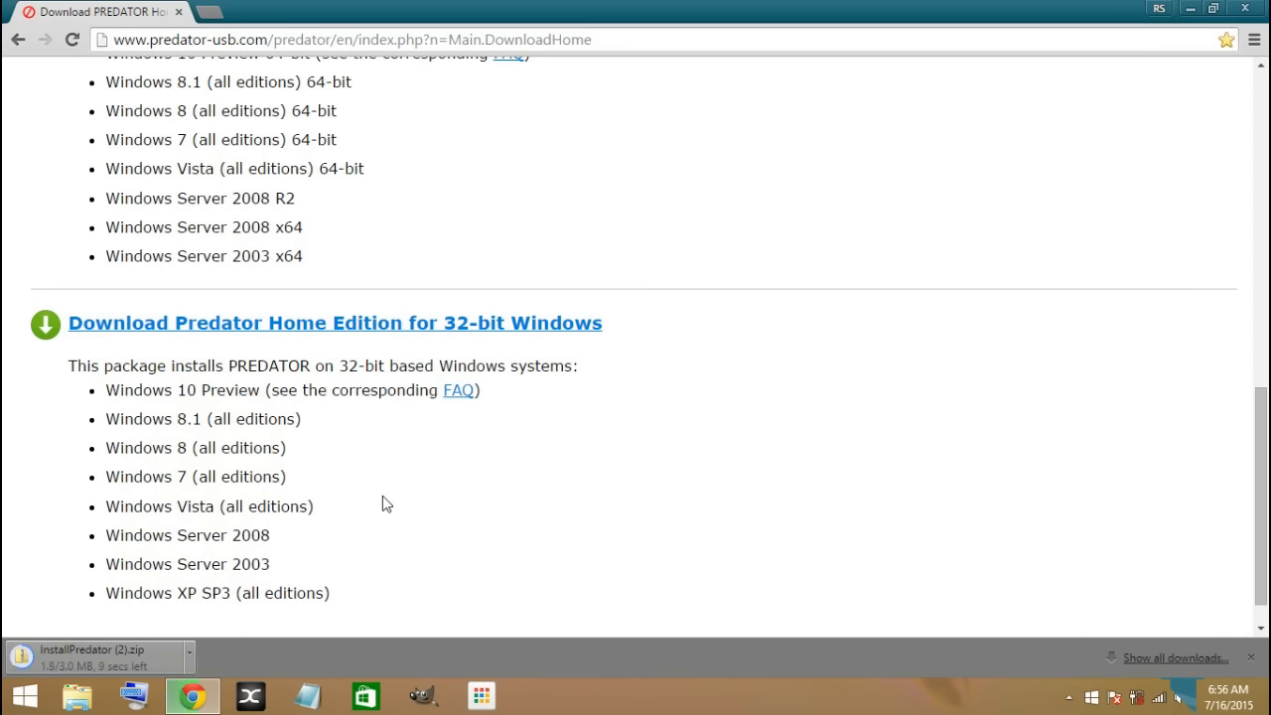
{"action": "mouse_move", "coordinate": [679, 605]}
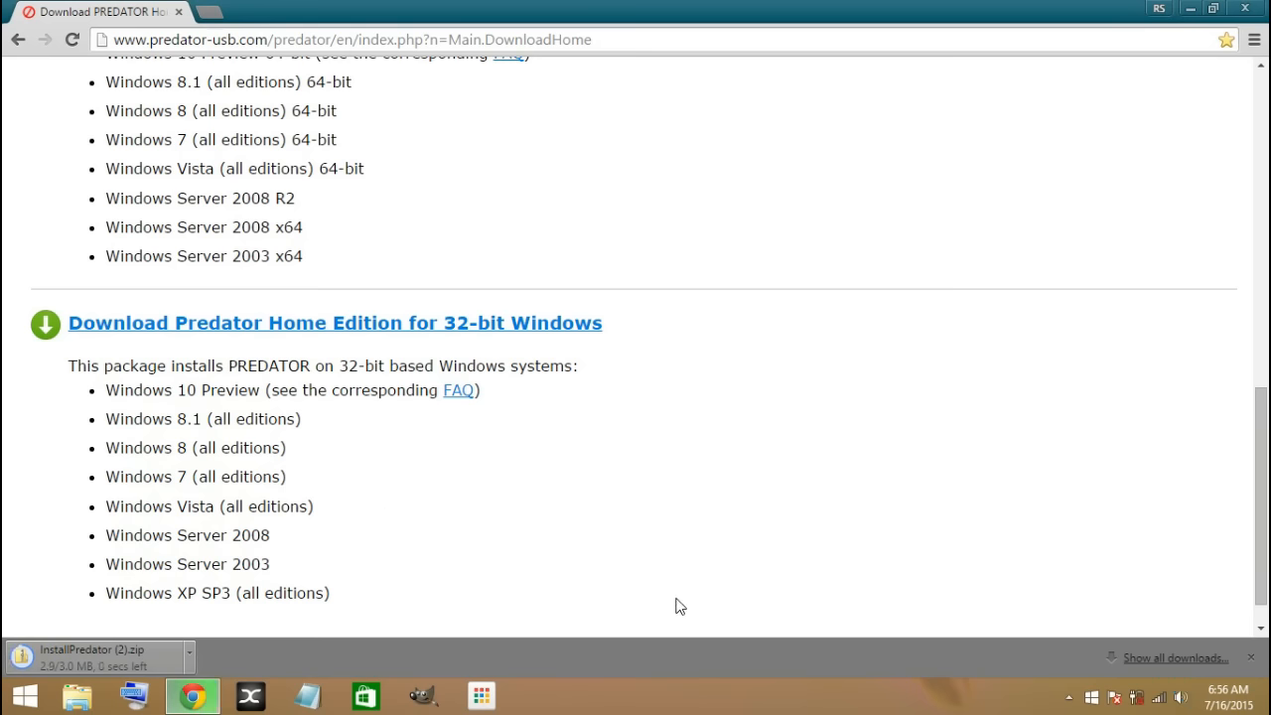
{"action": "mouse_move", "coordinate": [533, 486]}
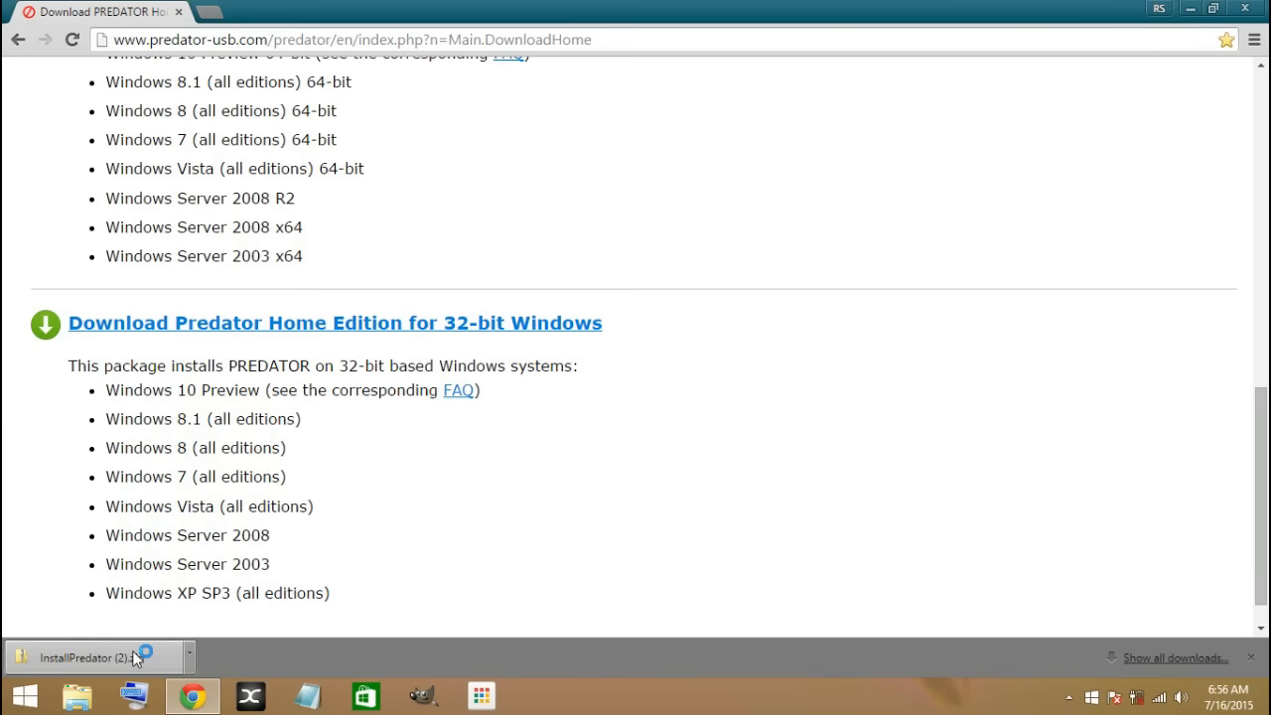
{"action": "mouse_move", "coordinate": [134, 661]}
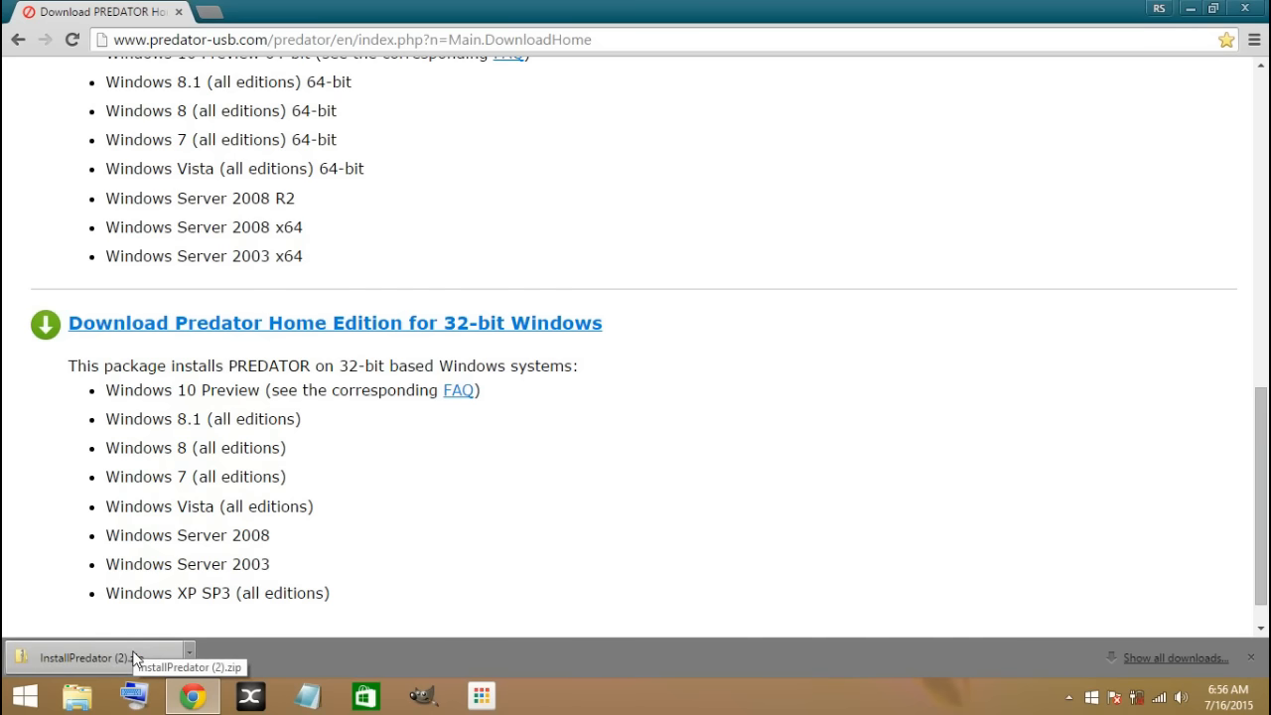
{"action": "left_click", "coordinate": [123, 655]}
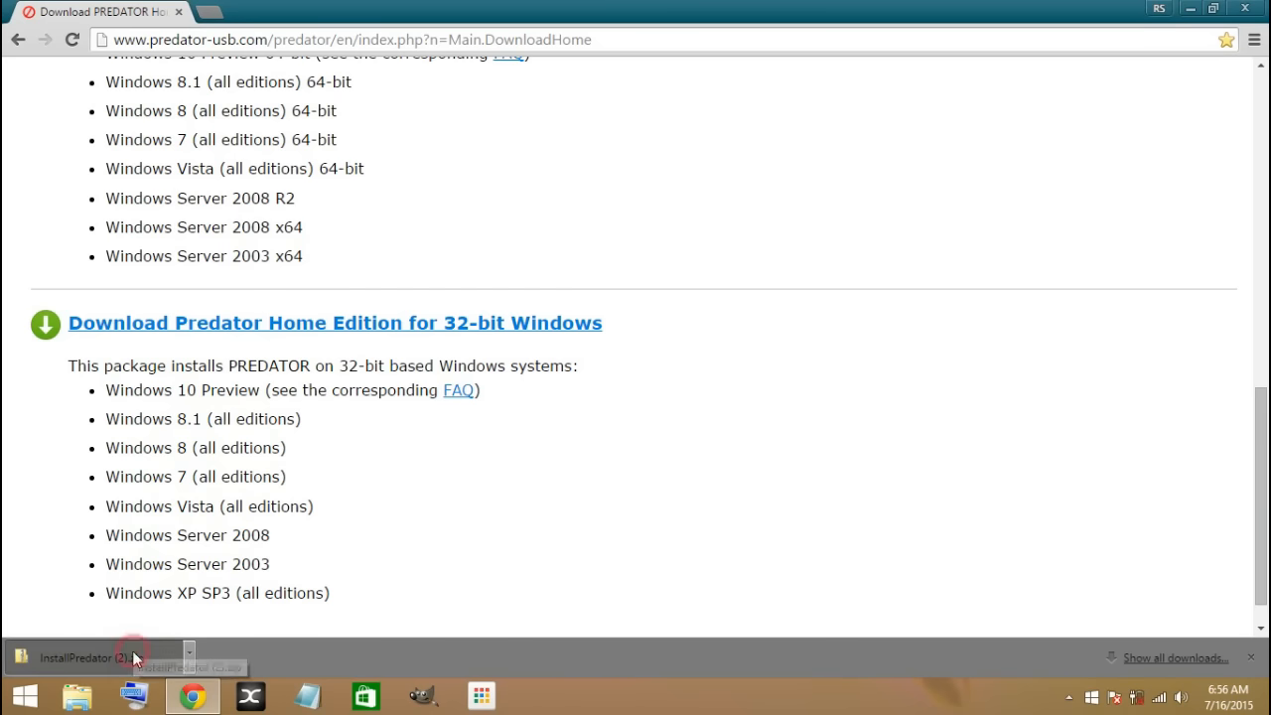
Step: Launch PredatorPackage from the InstallPredator (2) zip folder
{"action": "left_click", "coordinate": [107, 657]}
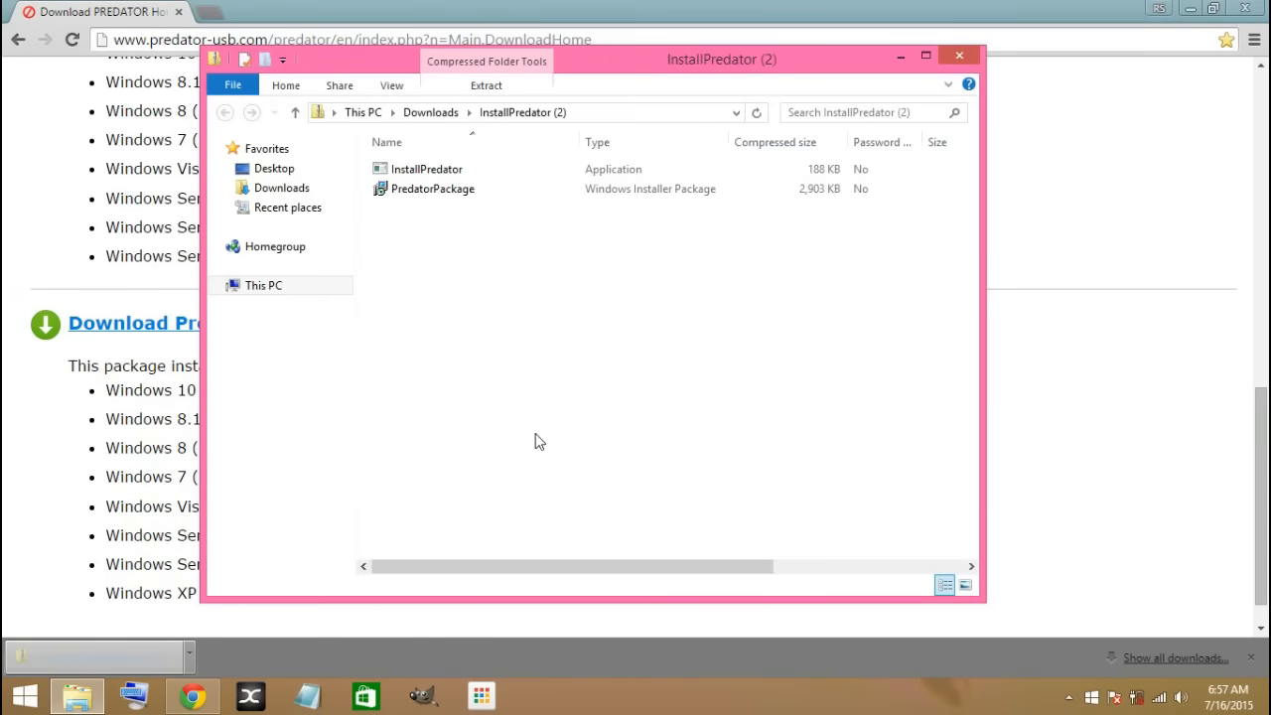
{"action": "left_click", "coordinate": [954, 48]}
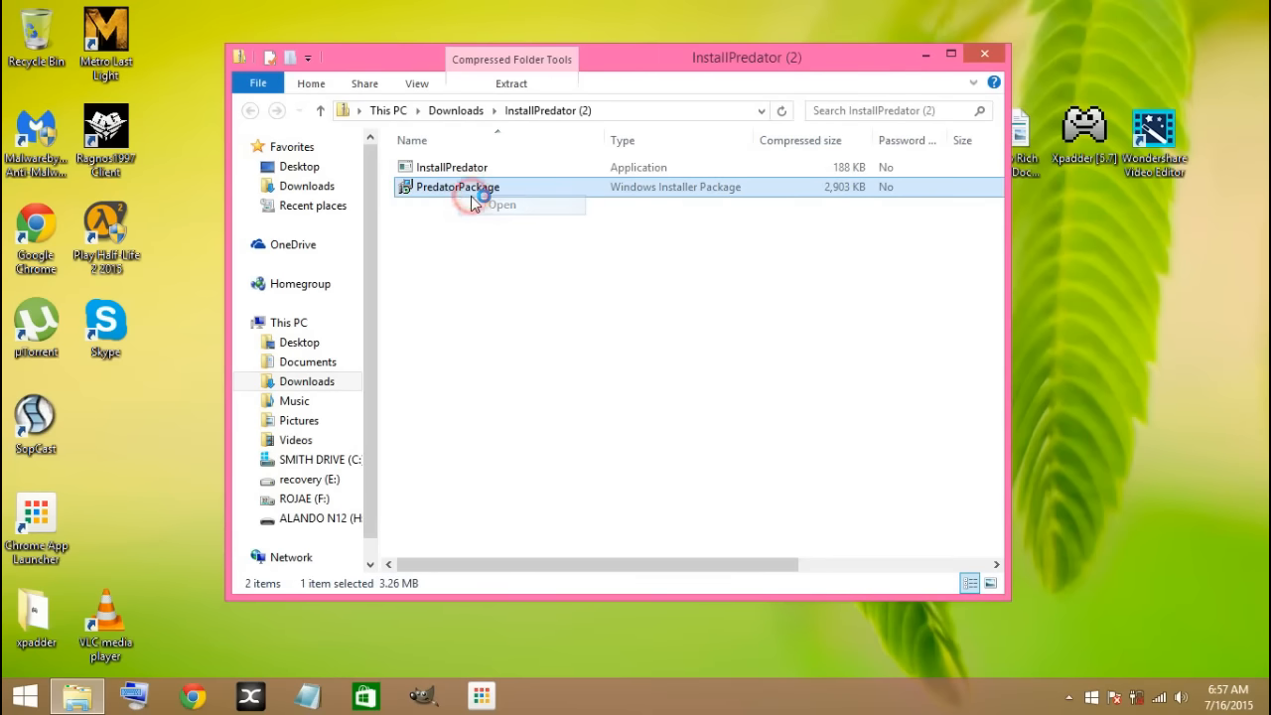
{"action": "double_click", "coordinate": [456, 186]}
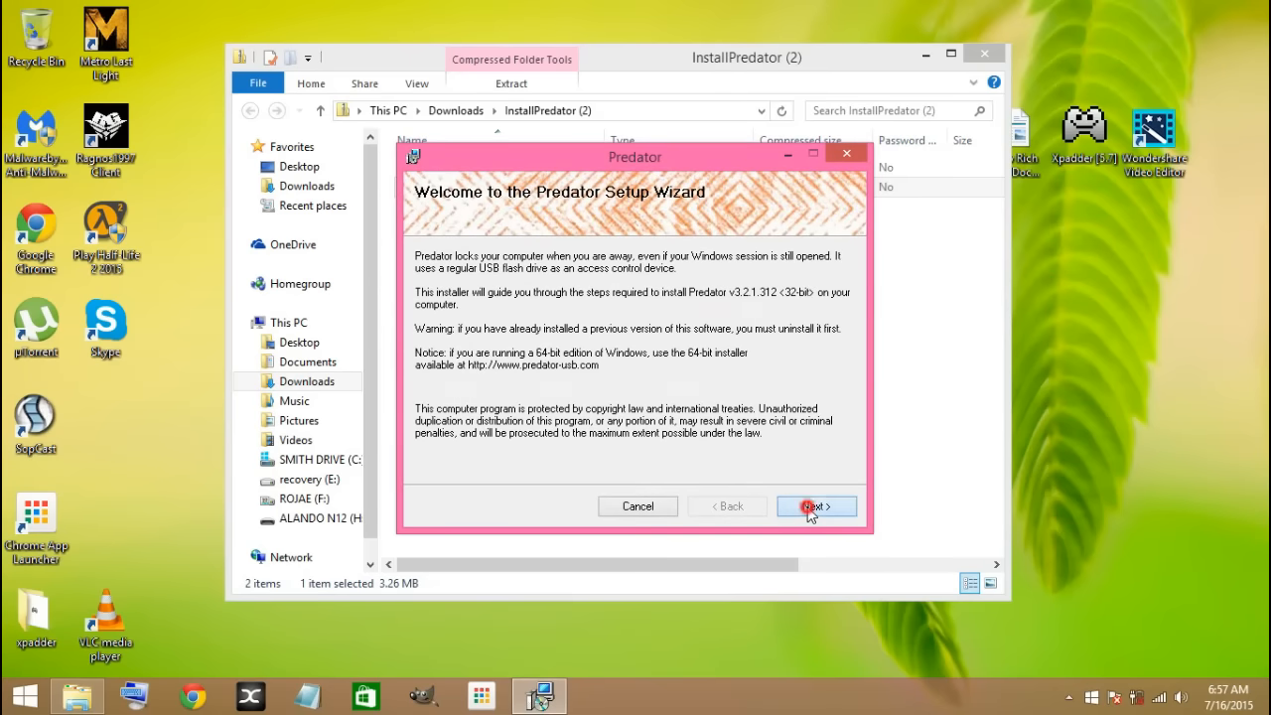
Step: Agree to the license and install into C:\Program Files\Predator3\ with default options, then close
{"action": "left_click", "coordinate": [816, 506]}
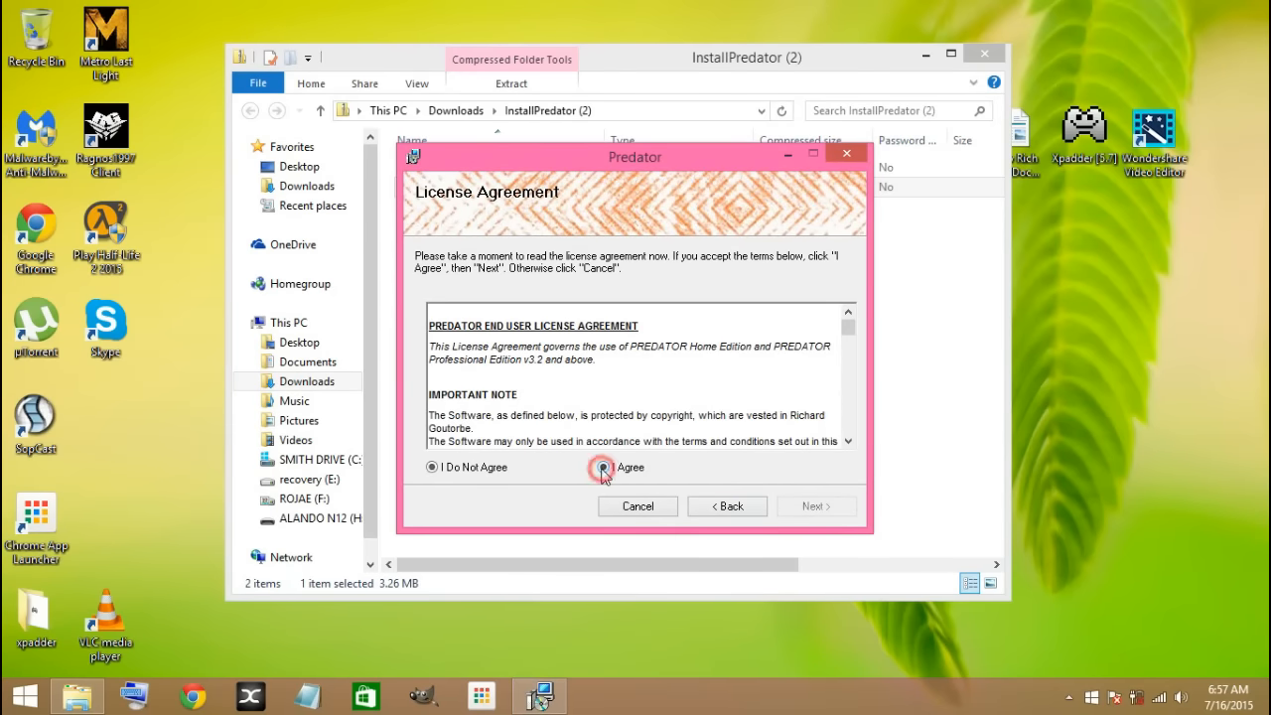
{"action": "left_click", "coordinate": [816, 505]}
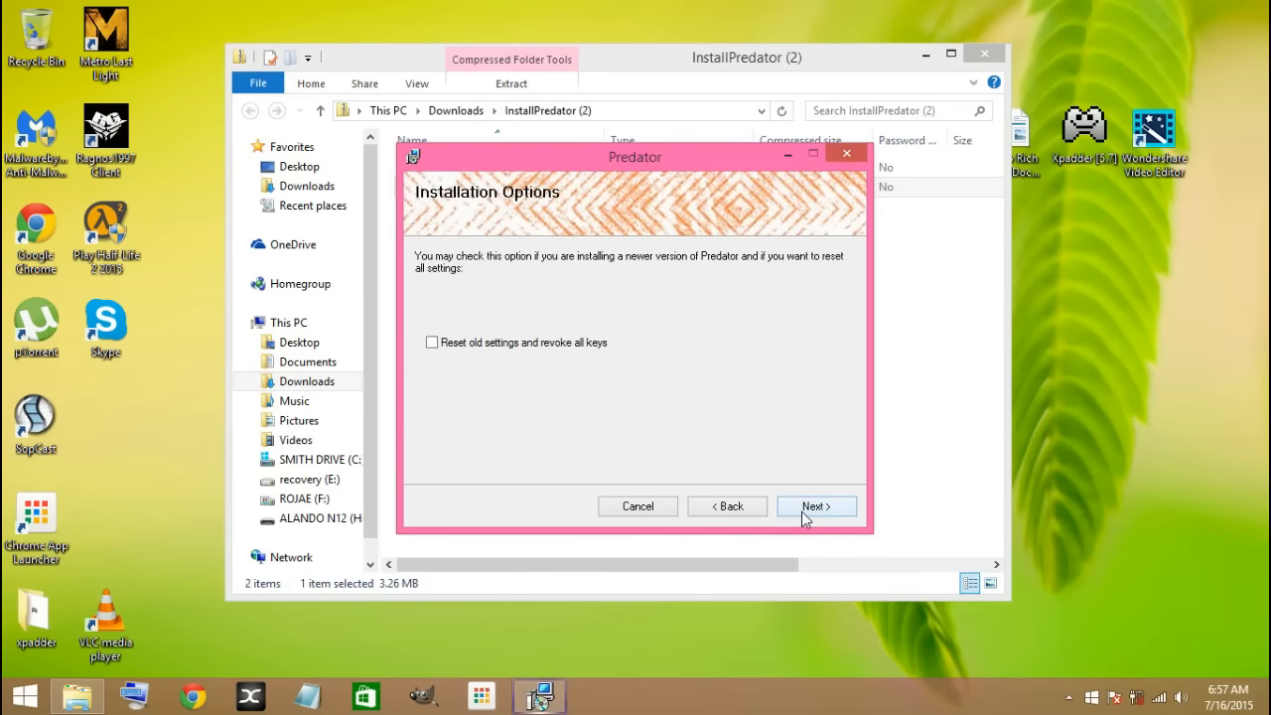
{"action": "left_click", "coordinate": [817, 506]}
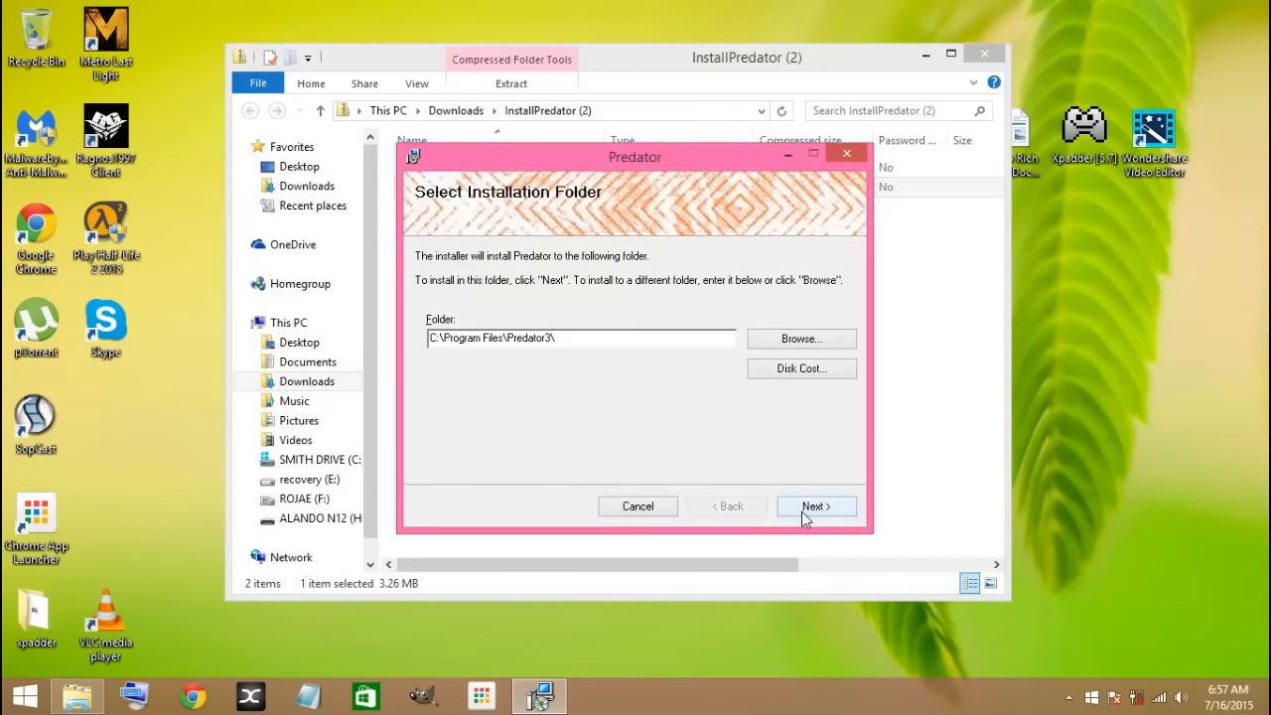
{"action": "left_click", "coordinate": [816, 505]}
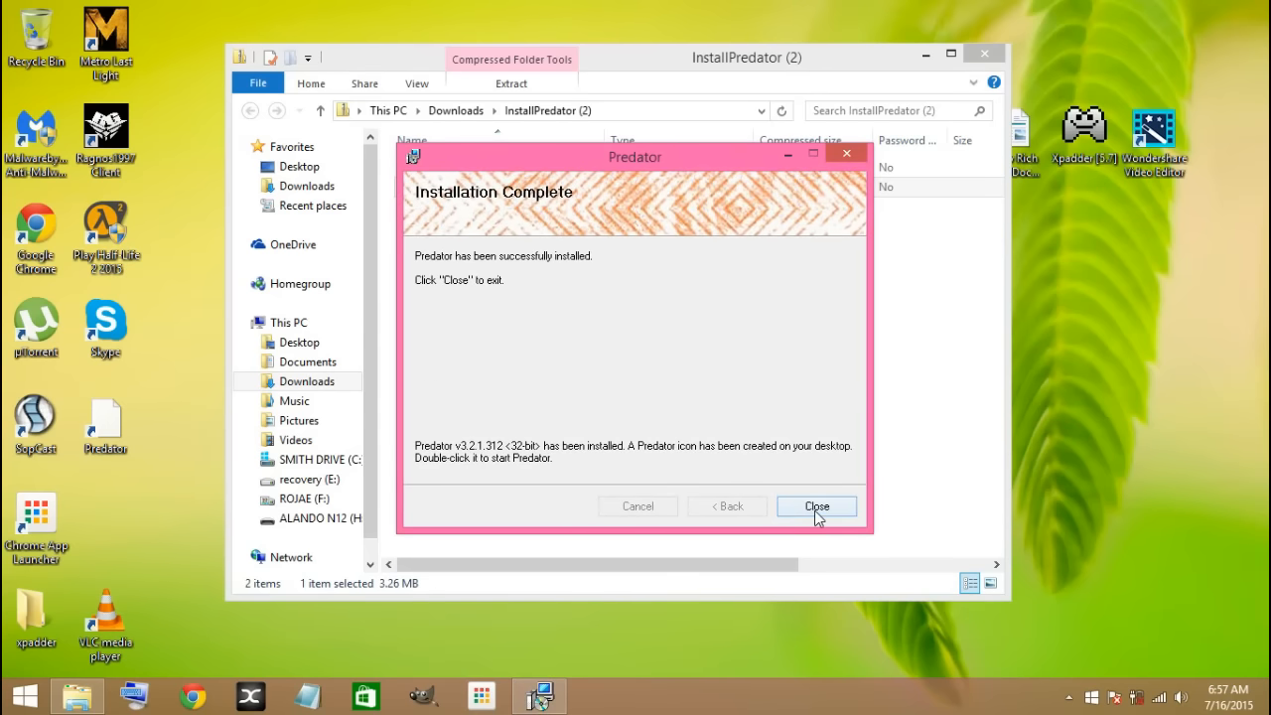
{"action": "left_click", "coordinate": [817, 505]}
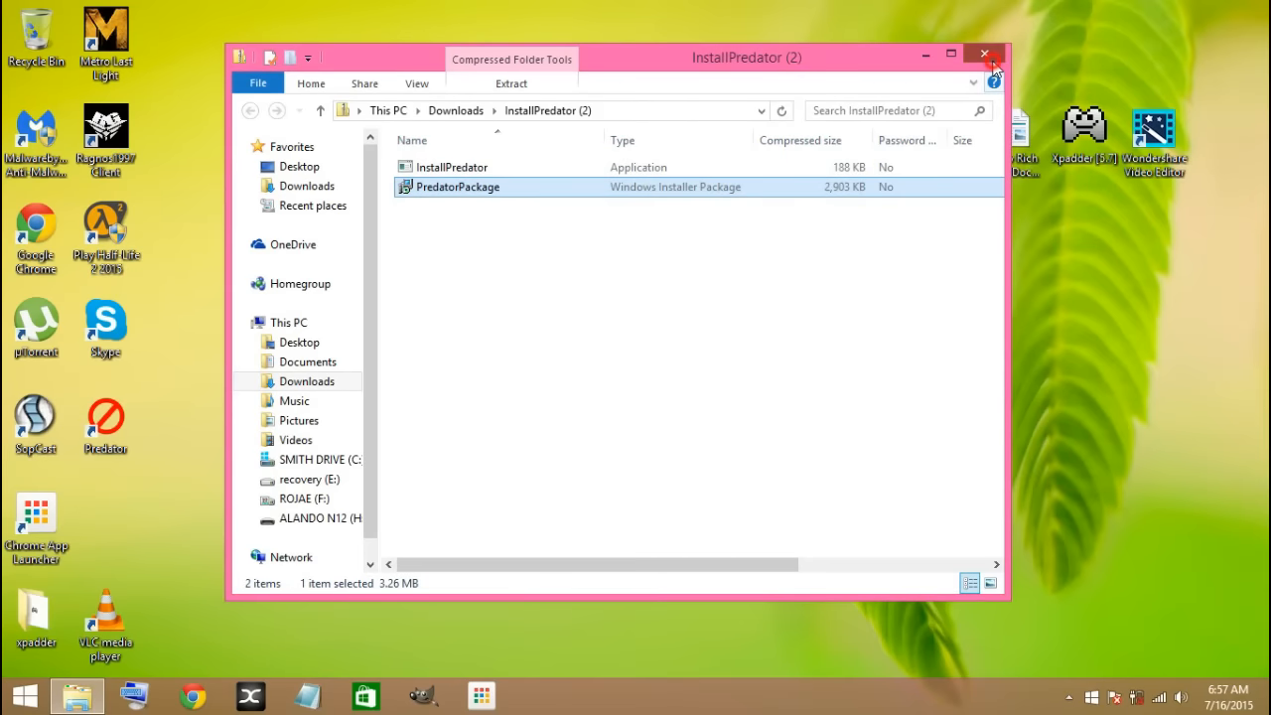
Step: Close the InstallPredator (2) folder and launch Predator via its desktop shortcut's Open command
{"action": "left_click", "coordinate": [986, 52]}
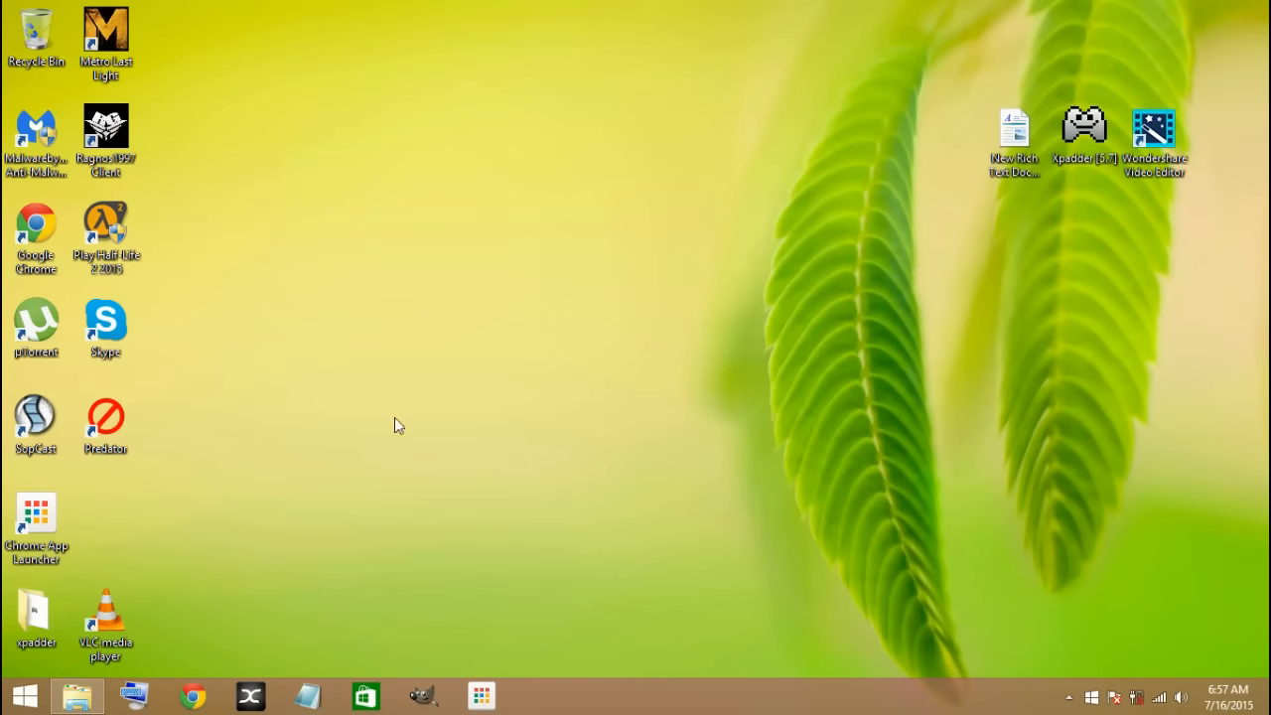
{"action": "left_click", "coordinate": [105, 417]}
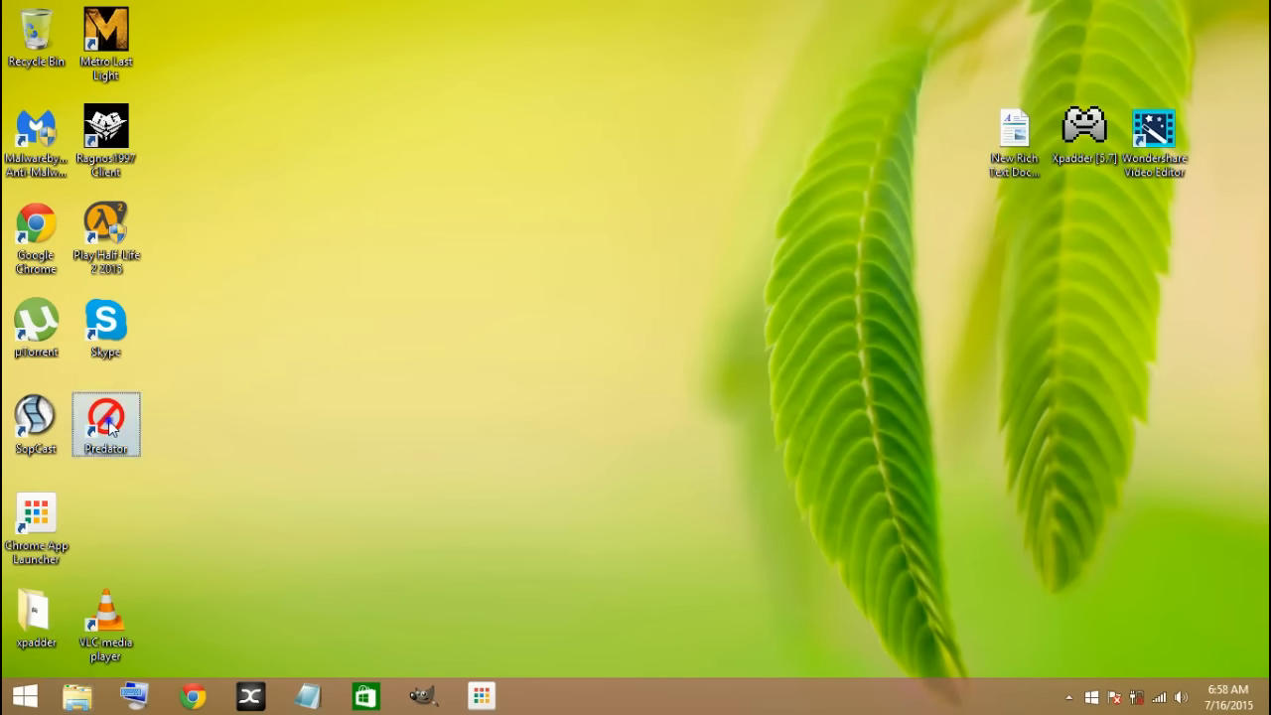
{"action": "right_click", "coordinate": [105, 421]}
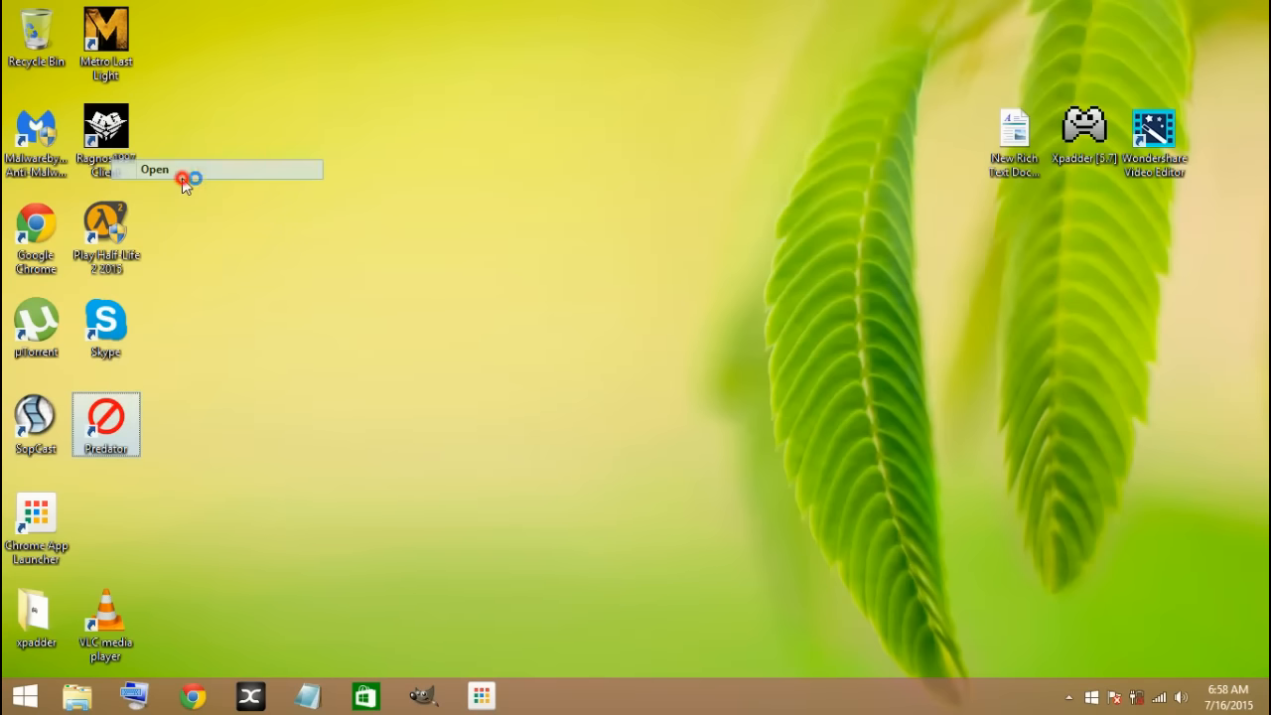
{"action": "left_click", "coordinate": [154, 169]}
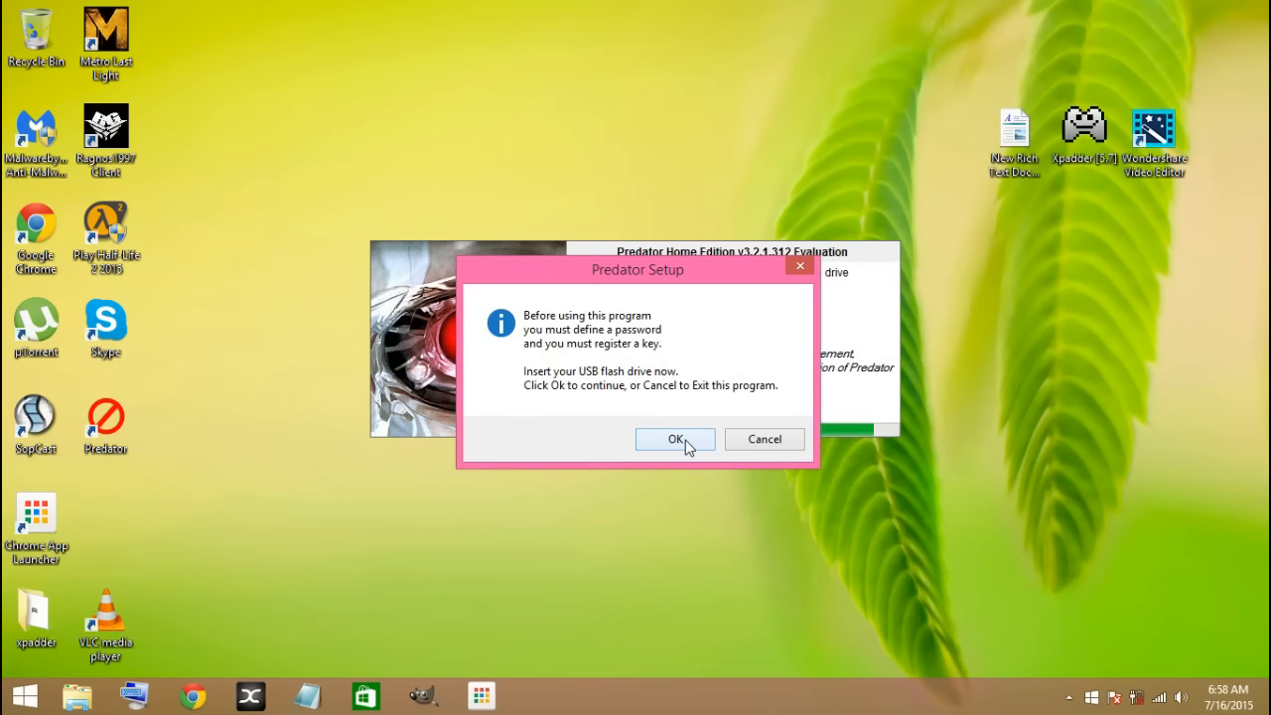
{"action": "mouse_move", "coordinate": [665, 439]}
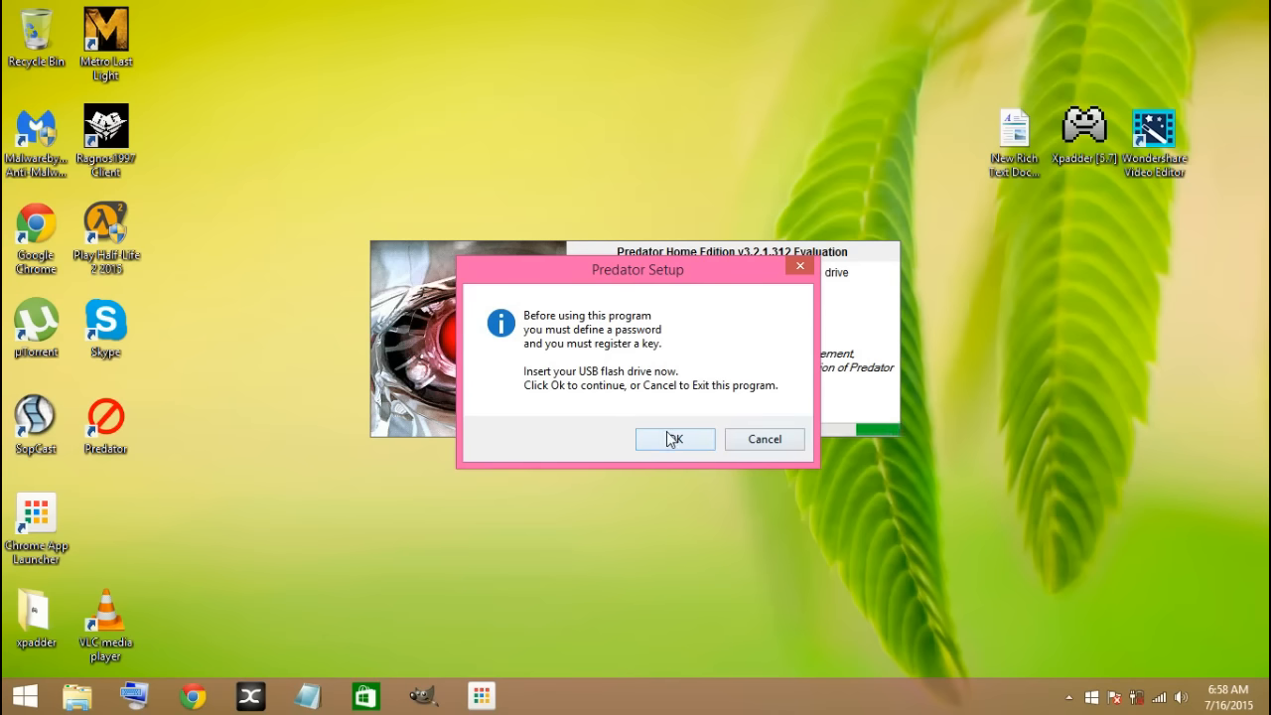
Step: Accept the notice, enter a new password, and tick List Fixed to choose drive C:
{"action": "left_click", "coordinate": [674, 439]}
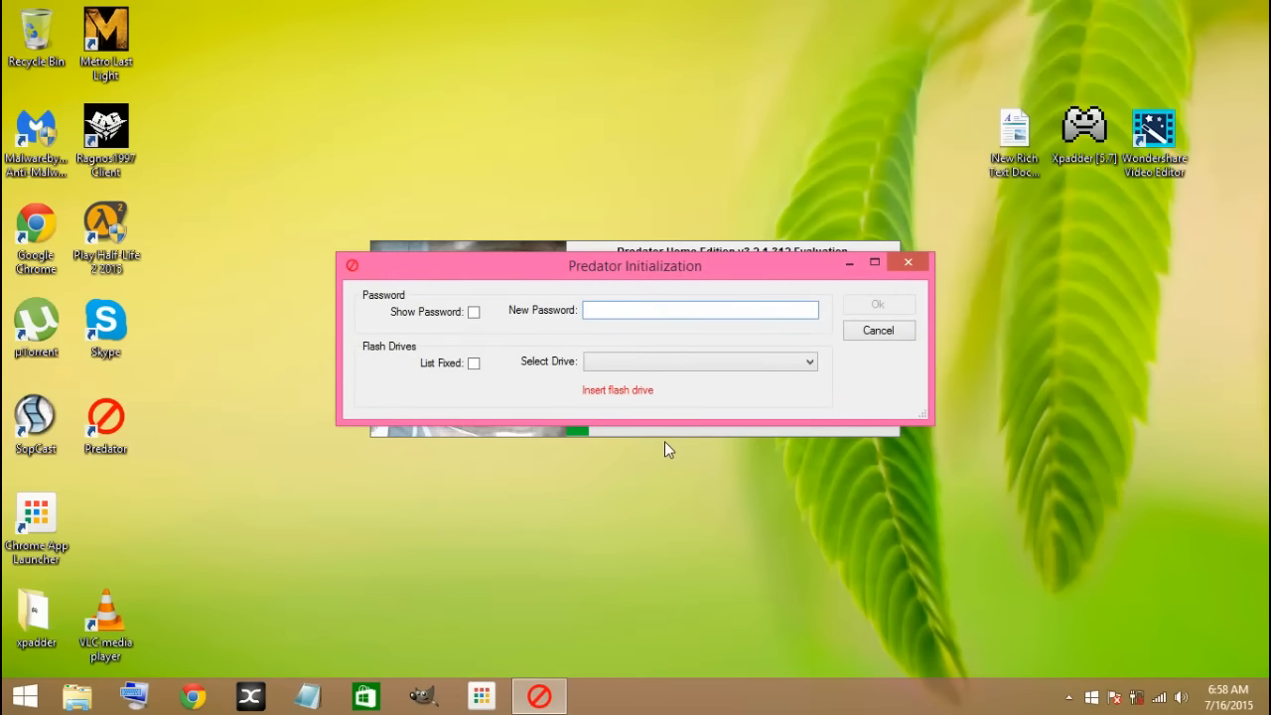
{"action": "left_click", "coordinate": [700, 309]}
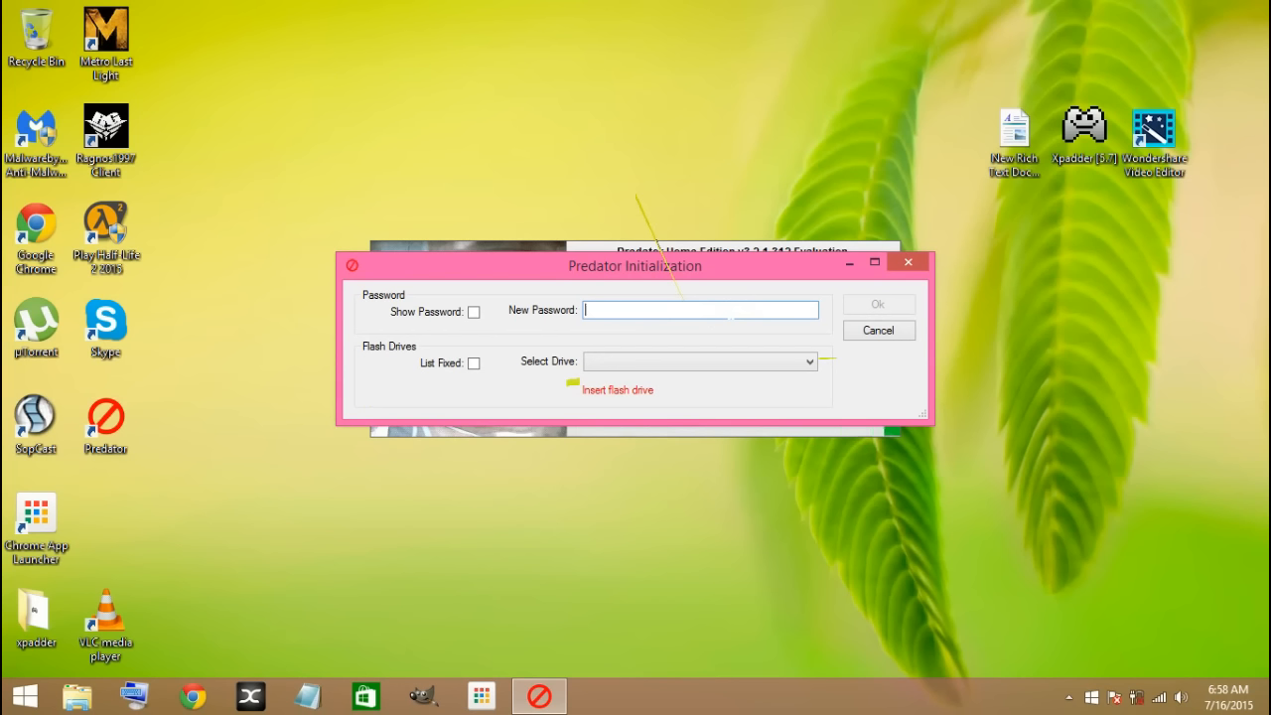
{"action": "type", "text": "*"}
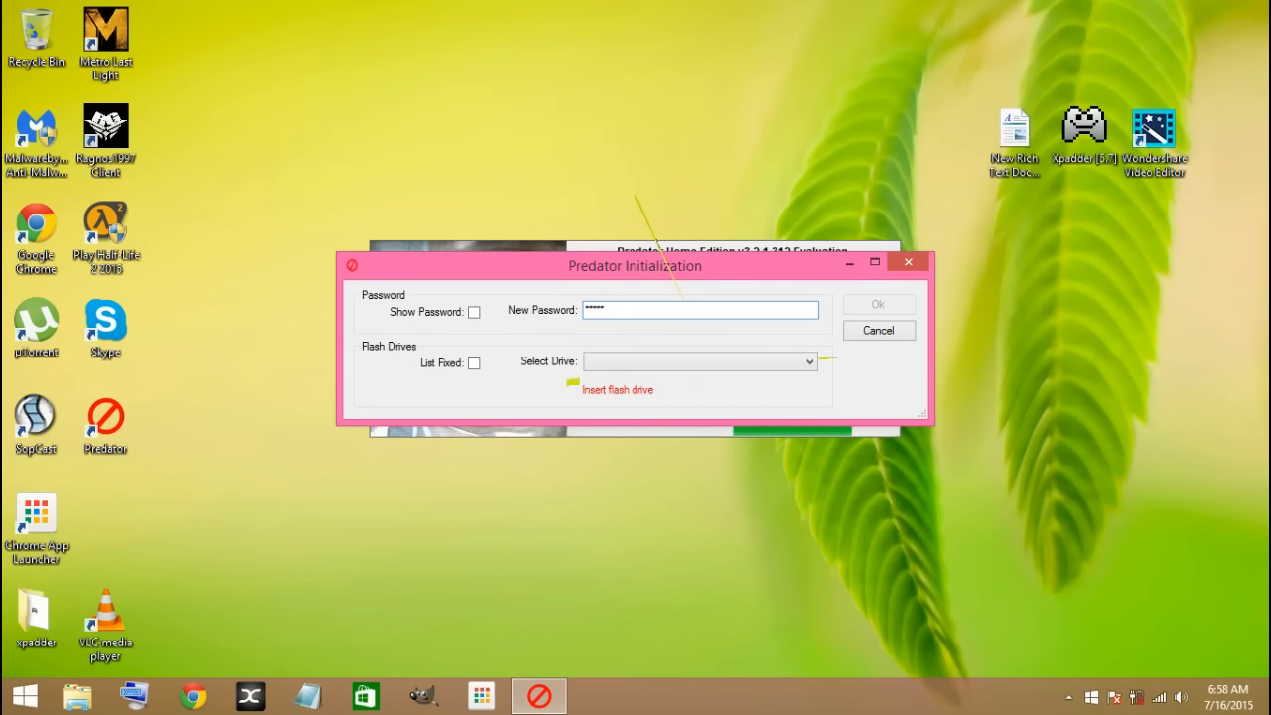
{"action": "type", "text": "•"}
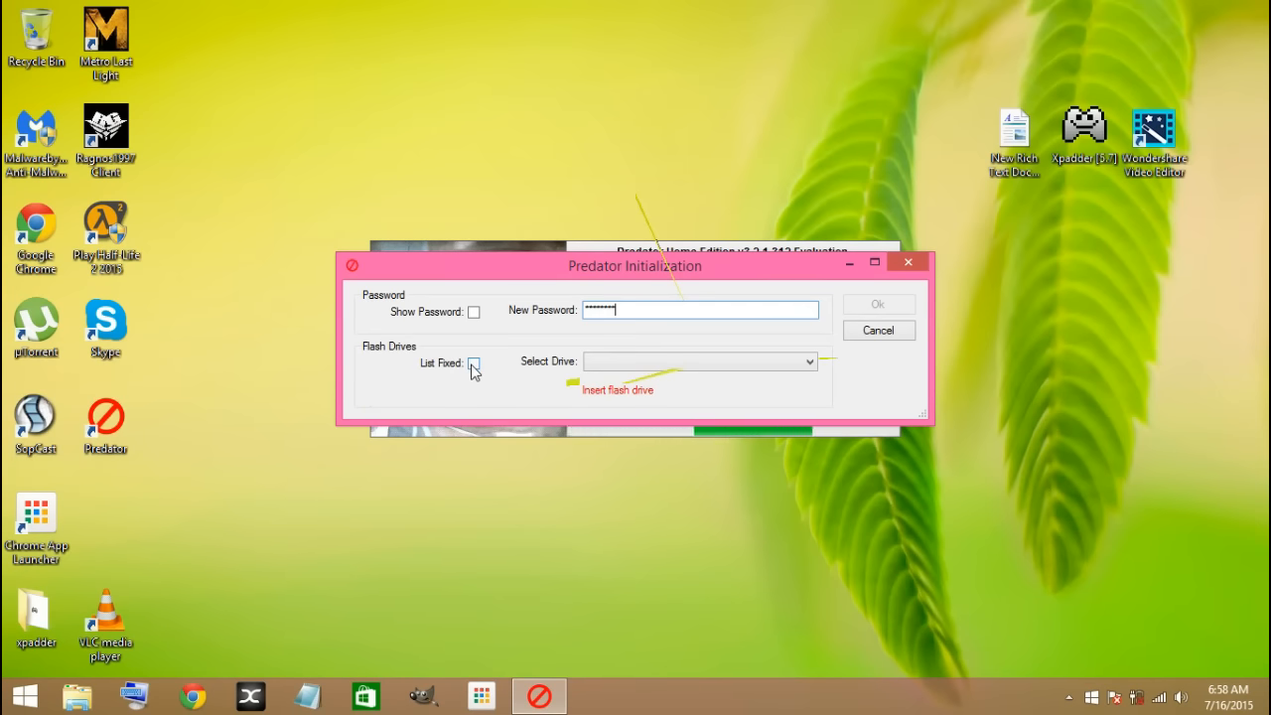
{"action": "left_click", "coordinate": [474, 362]}
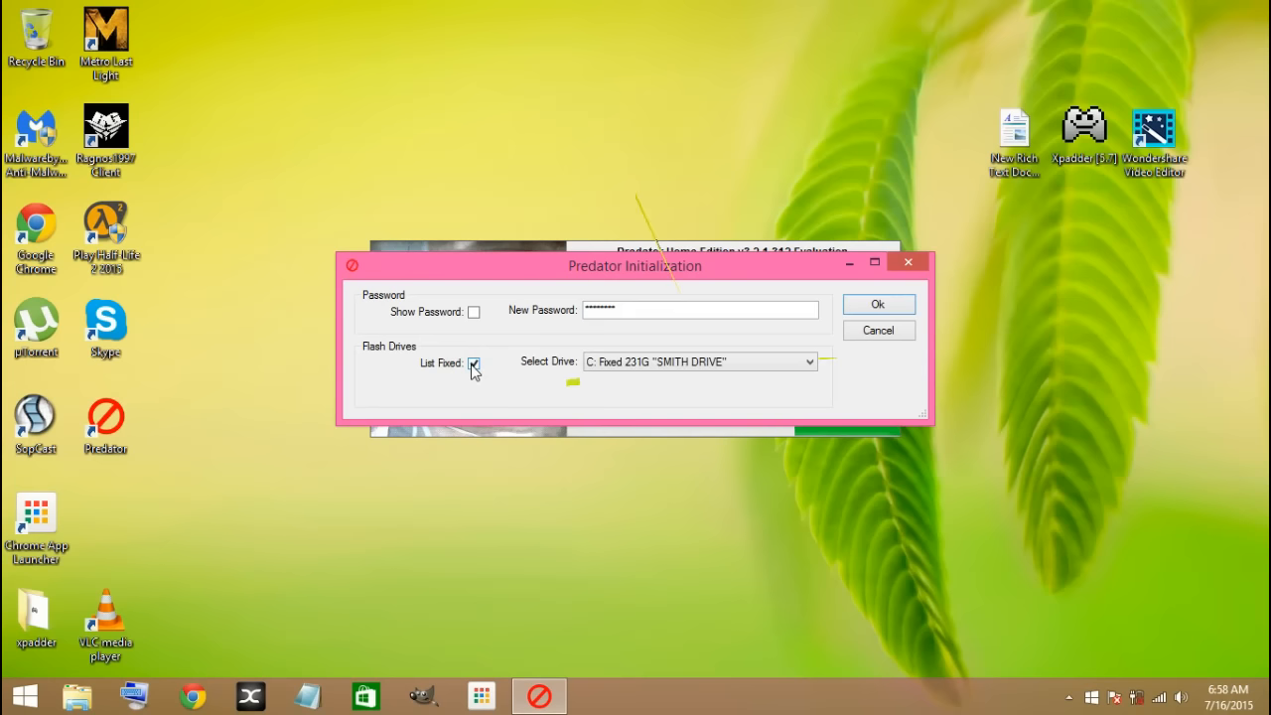
{"action": "mouse_move", "coordinate": [900, 362]}
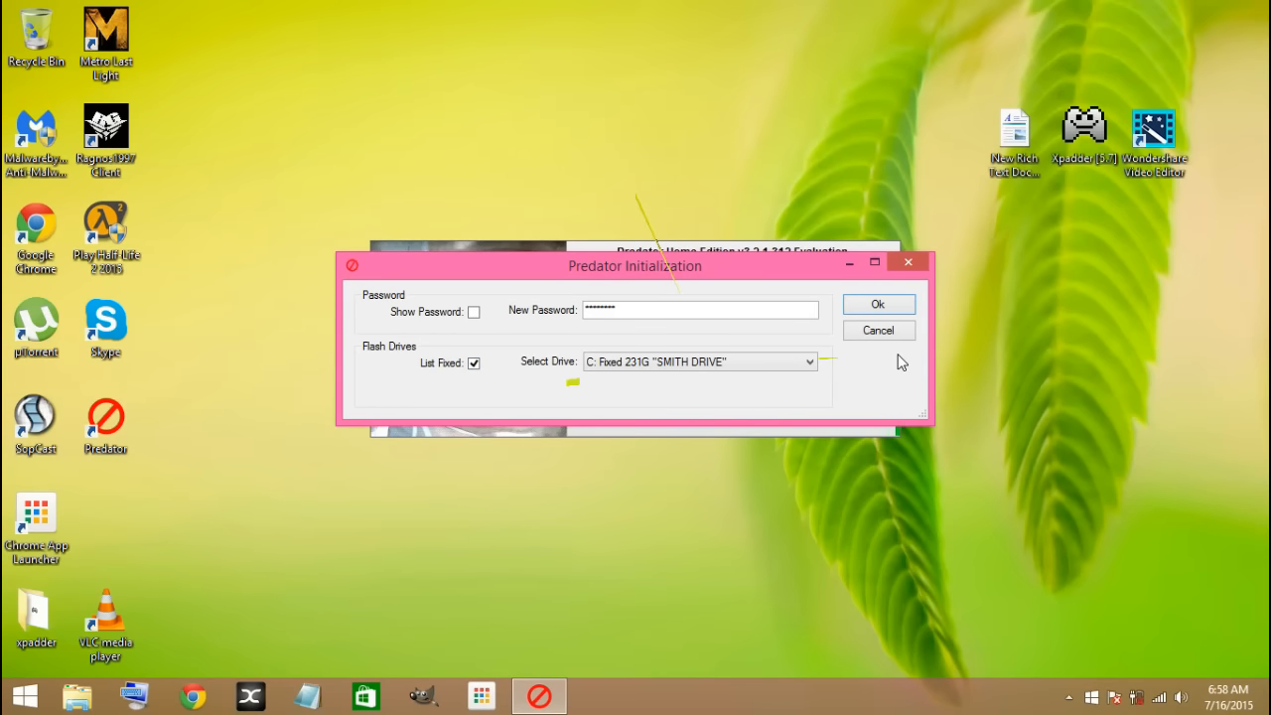